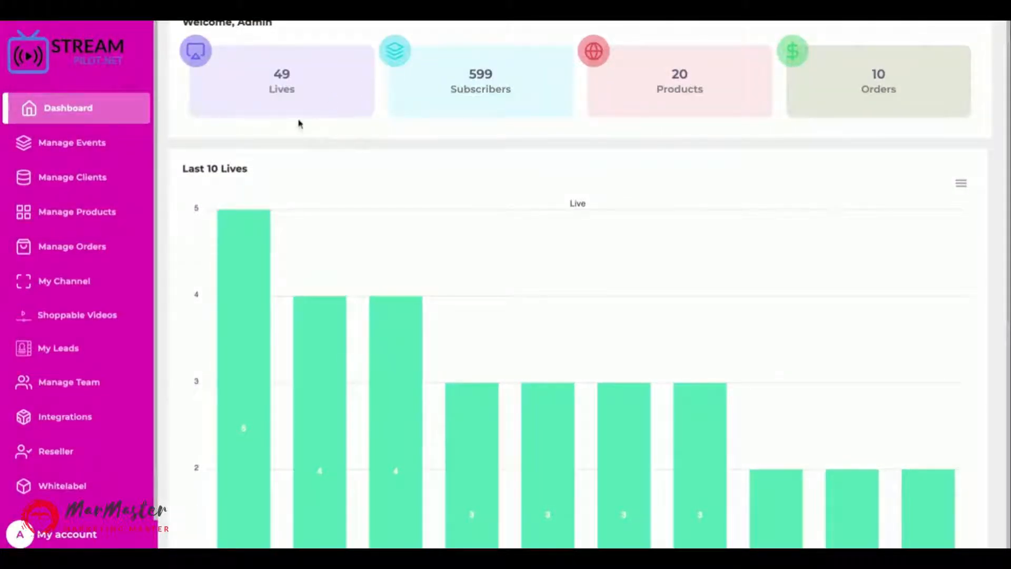
mouse_move(259, 136)
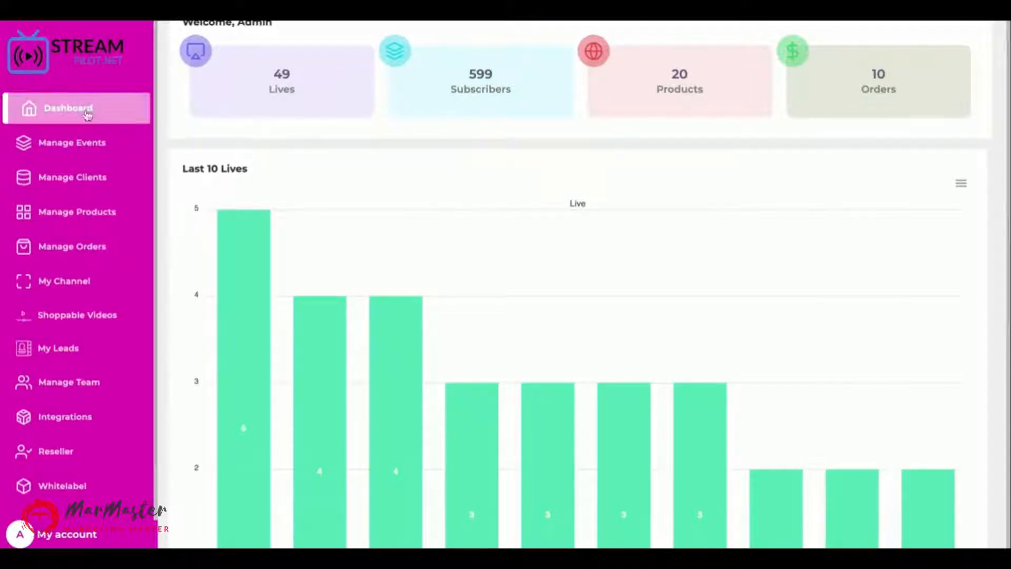
mouse_move(72, 177)
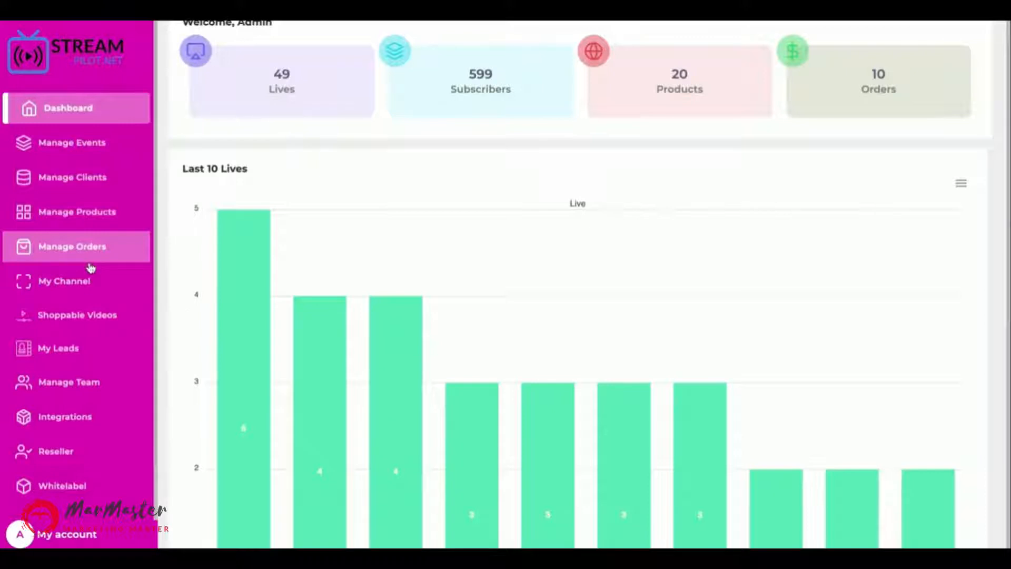
mouse_move(77, 315)
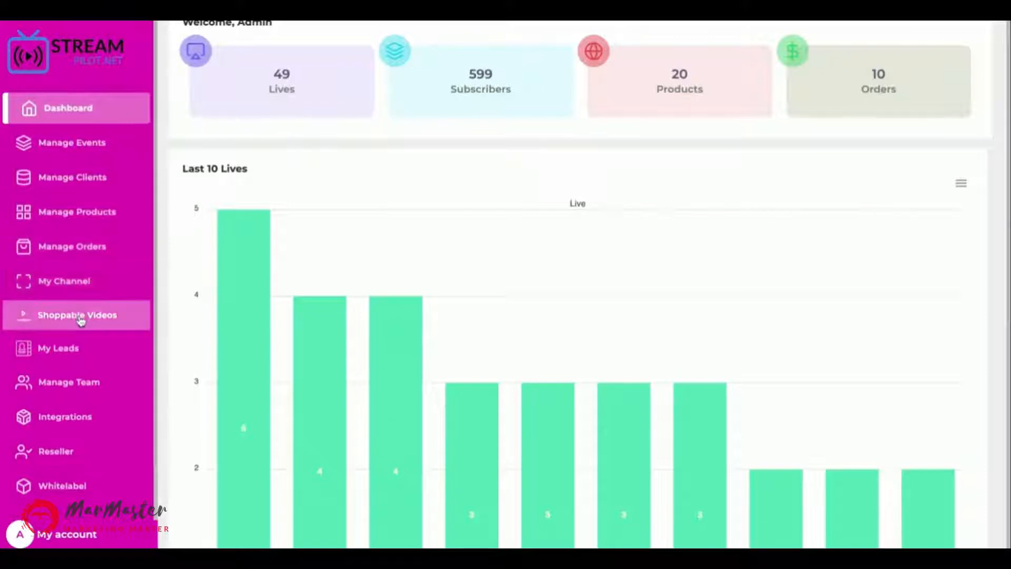
mouse_move(90, 331)
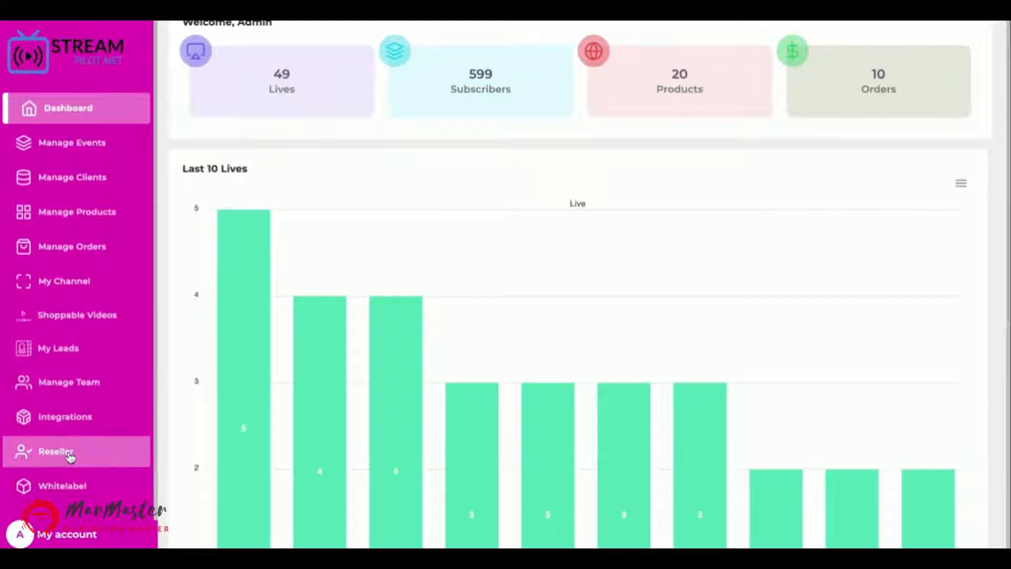
mouse_move(70, 470)
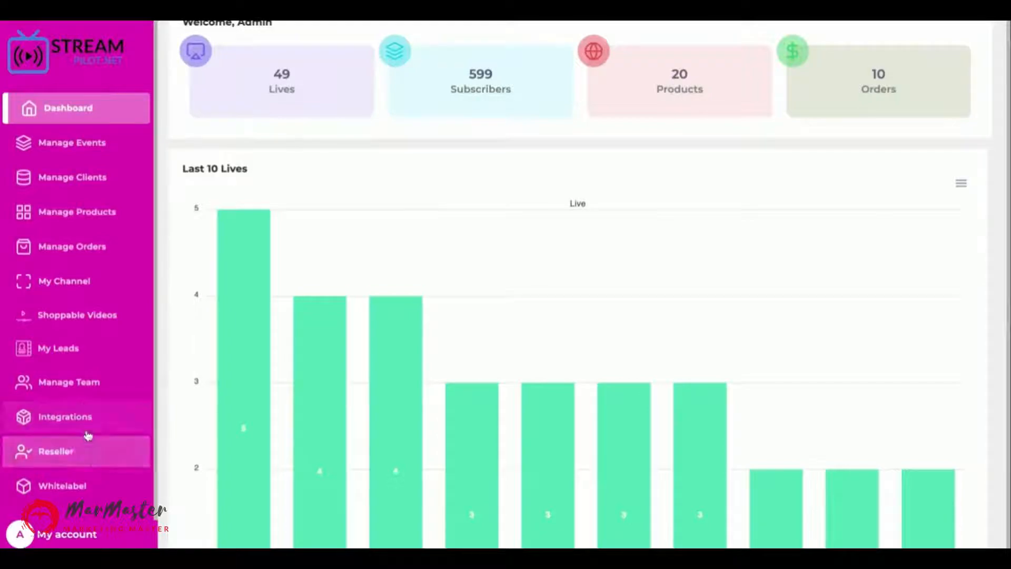
- Go to Manage Events to see the list of live events
left_click(72, 142)
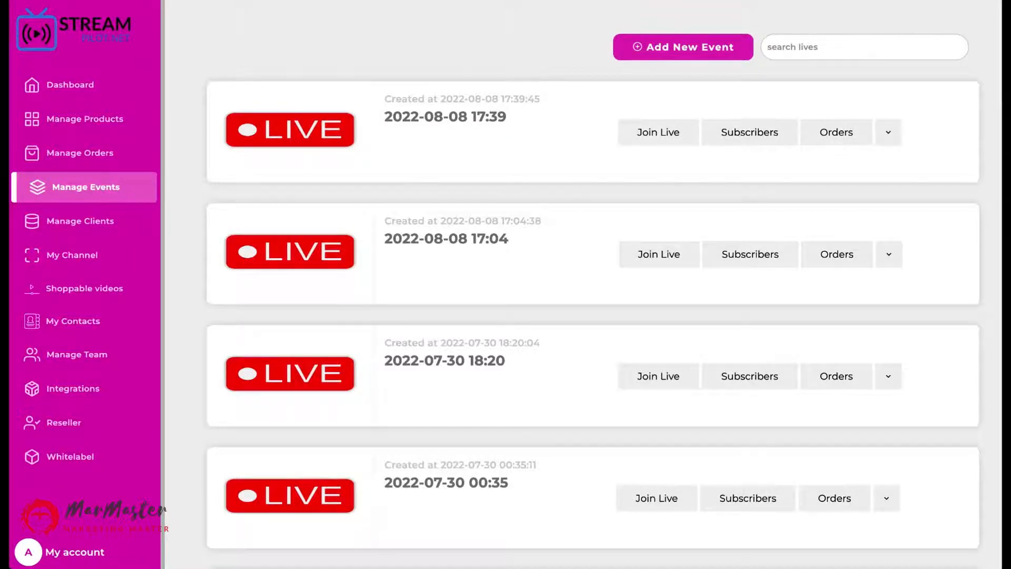
- Begin a new live event that streams a pre-recorded video
left_click(683, 46)
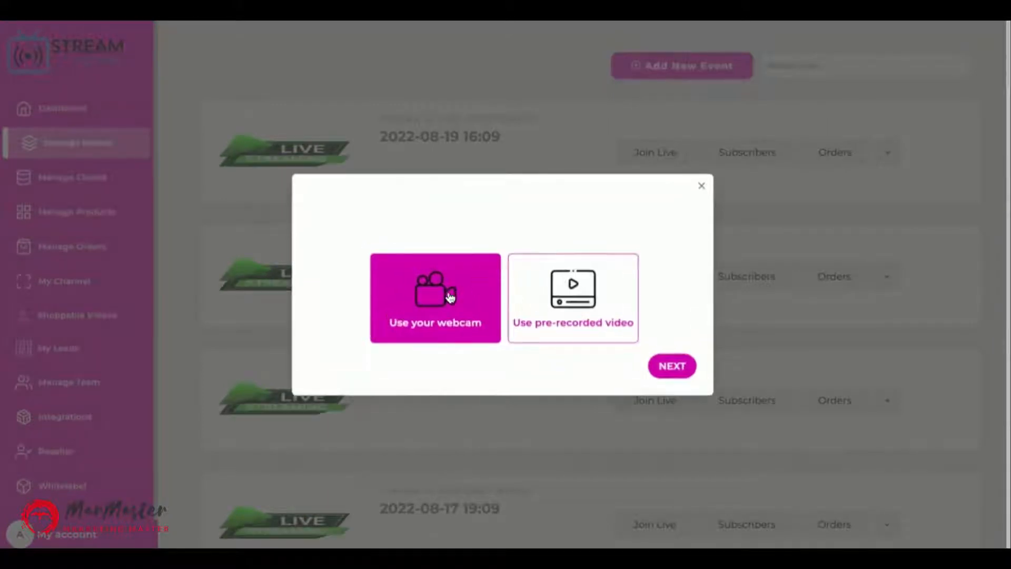
mouse_move(453, 264)
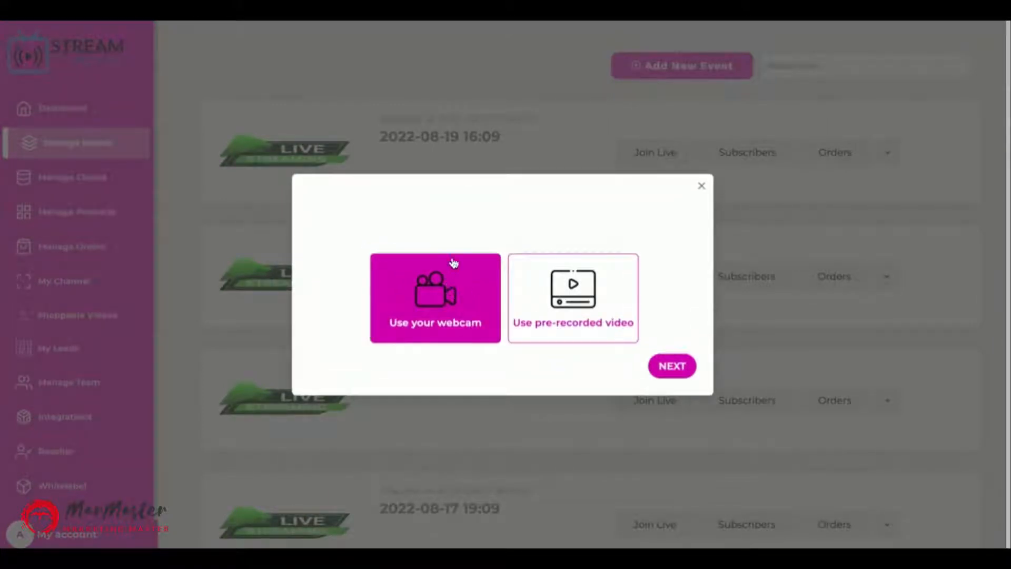
mouse_move(460, 317)
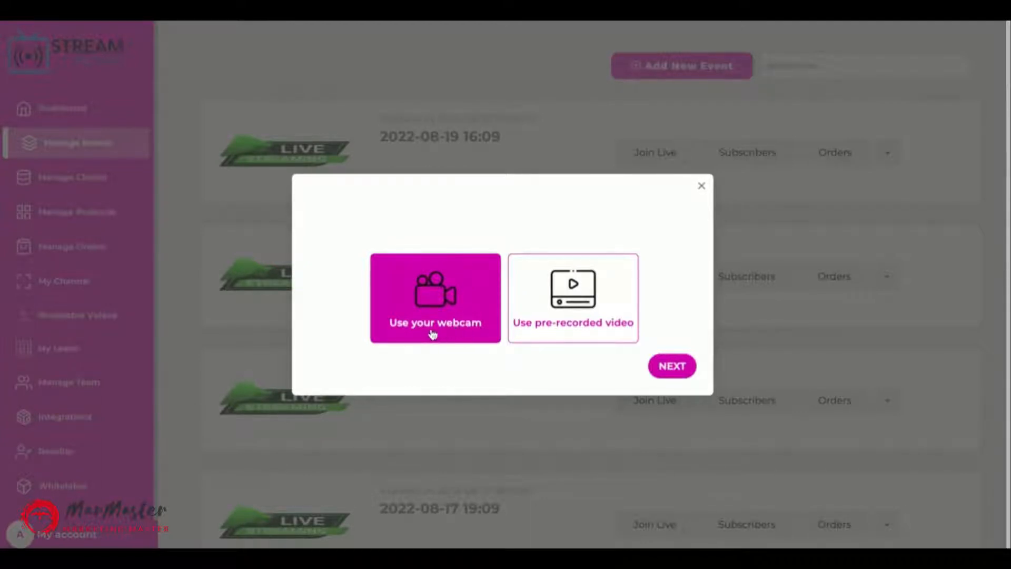
left_click(572, 298)
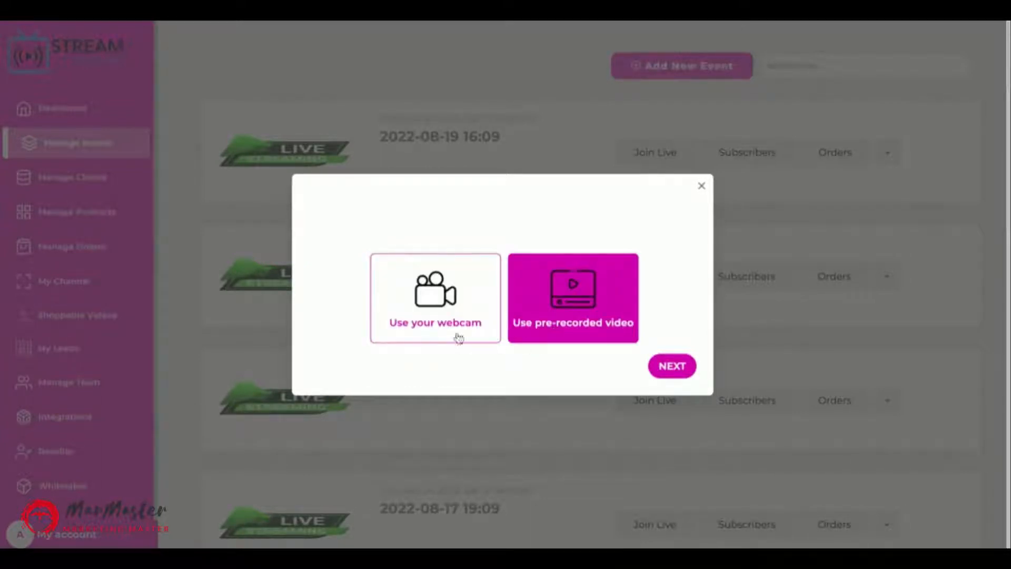
left_click(671, 365)
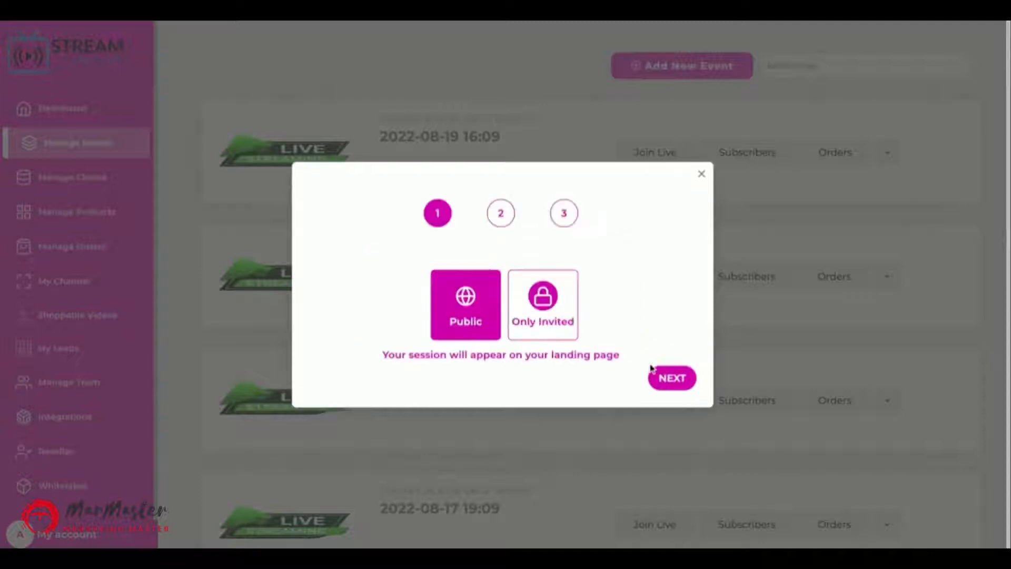
mouse_move(487, 309)
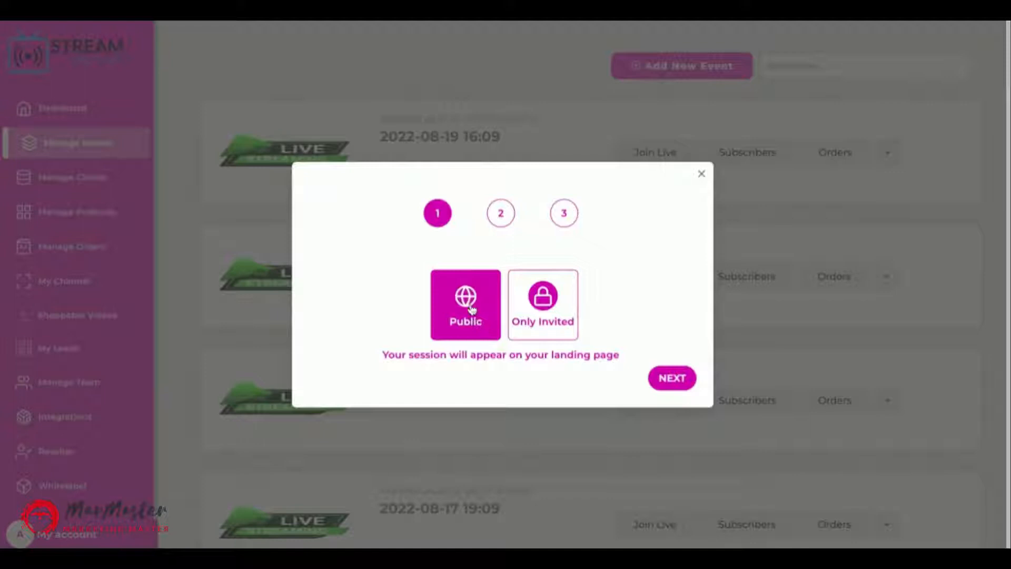
- Make the event invite-only, start it instantly and launch it
left_click(542, 305)
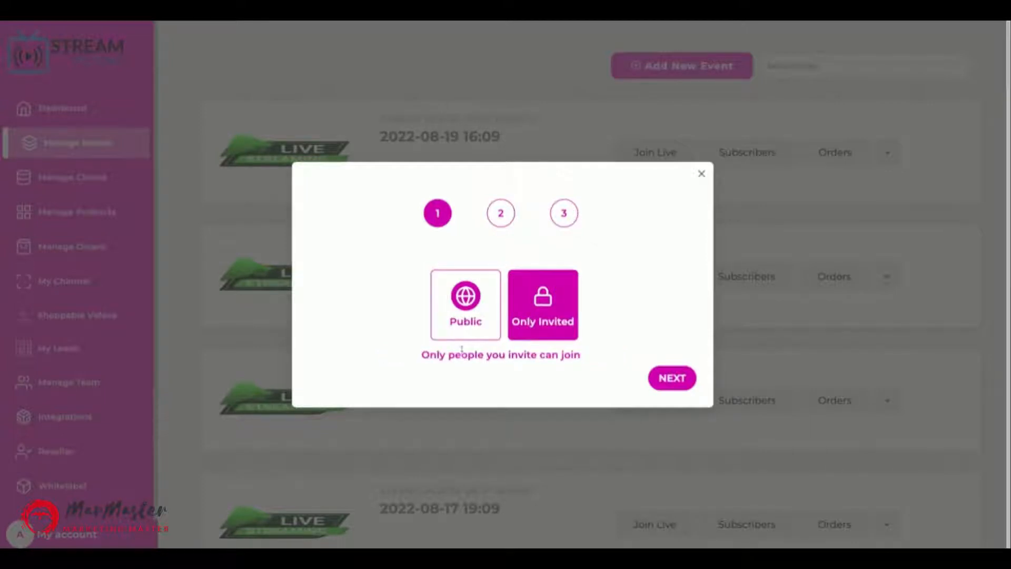
left_click(671, 378)
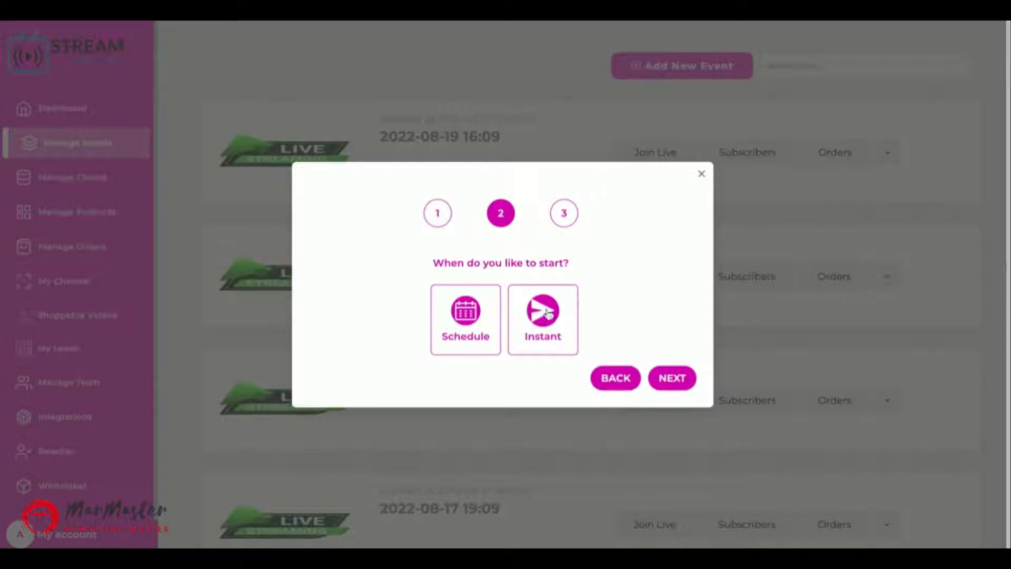
left_click(542, 318)
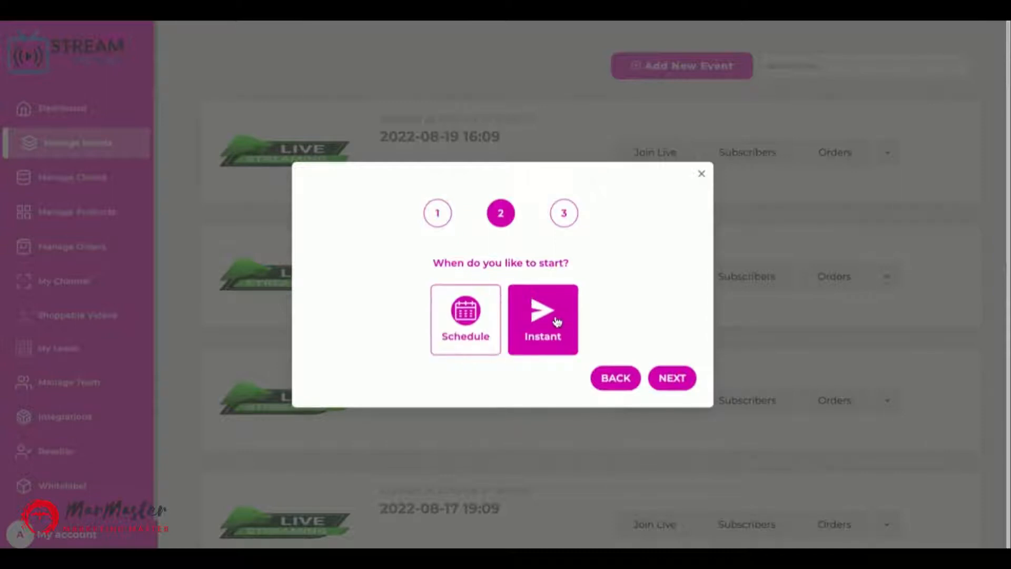
left_click(670, 377)
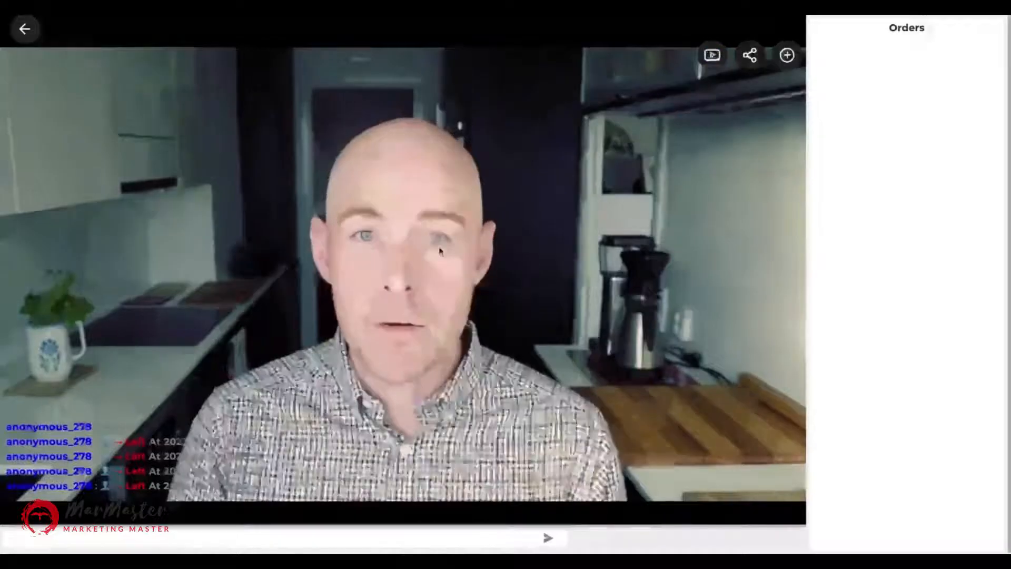
- Add VidCenttric from the product list to the running live event
left_click(786, 55)
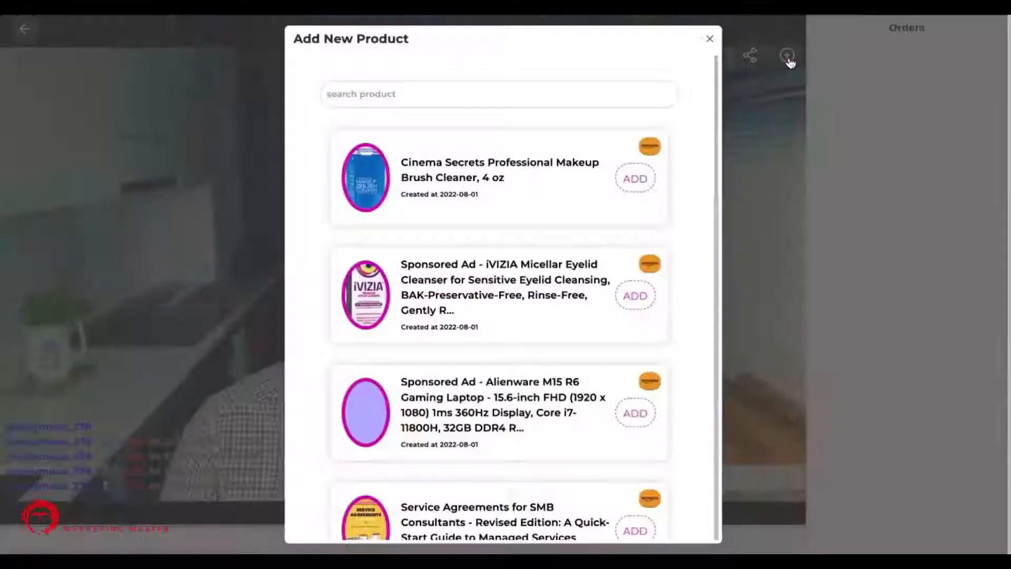
scroll("down", 3)
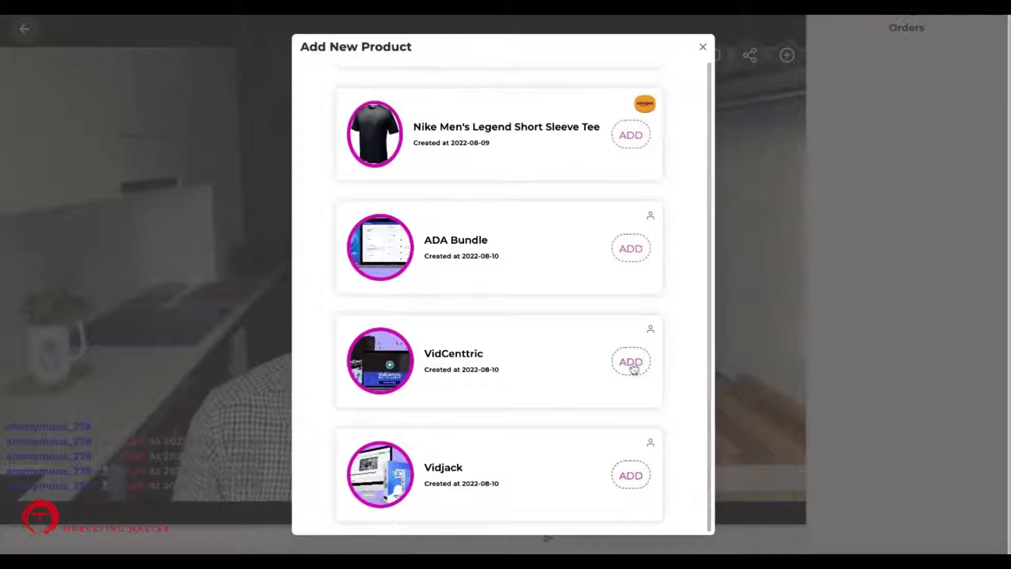
left_click(629, 361)
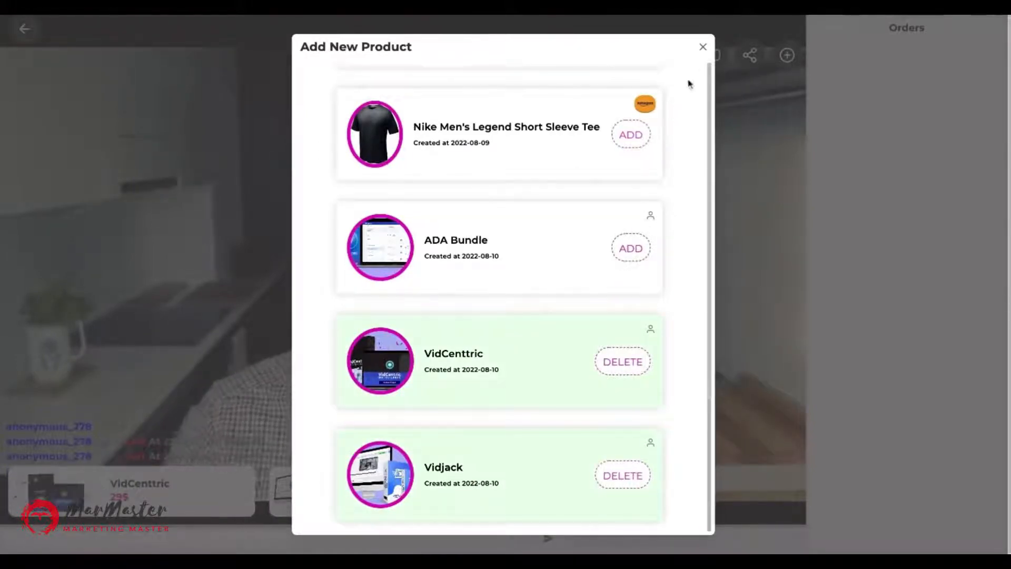
left_click(703, 46)
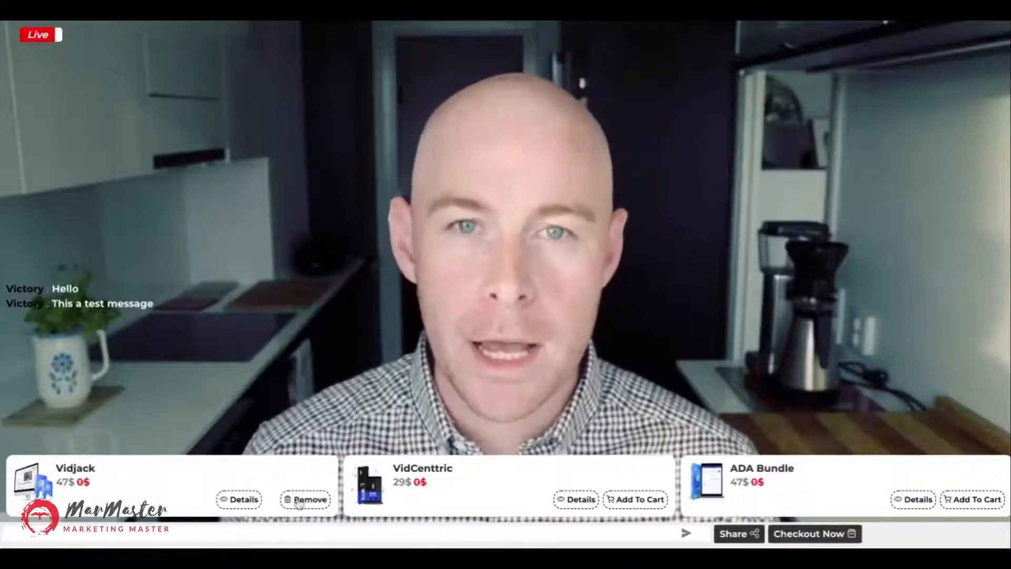
- Add VidCenttric to the cart, preview the 76 USD credit card checkout, then close it
left_click(634, 499)
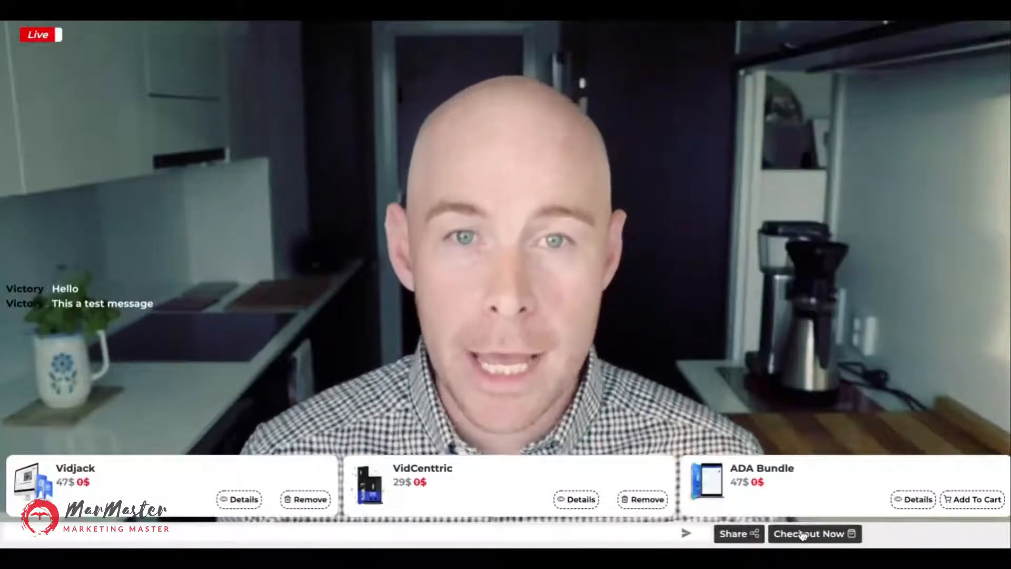
left_click(814, 533)
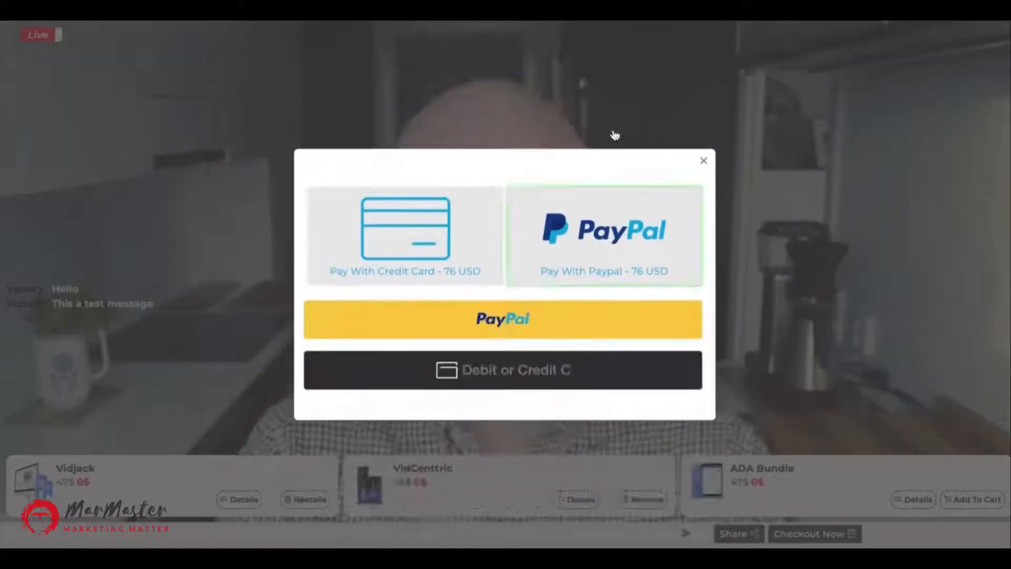
left_click(404, 235)
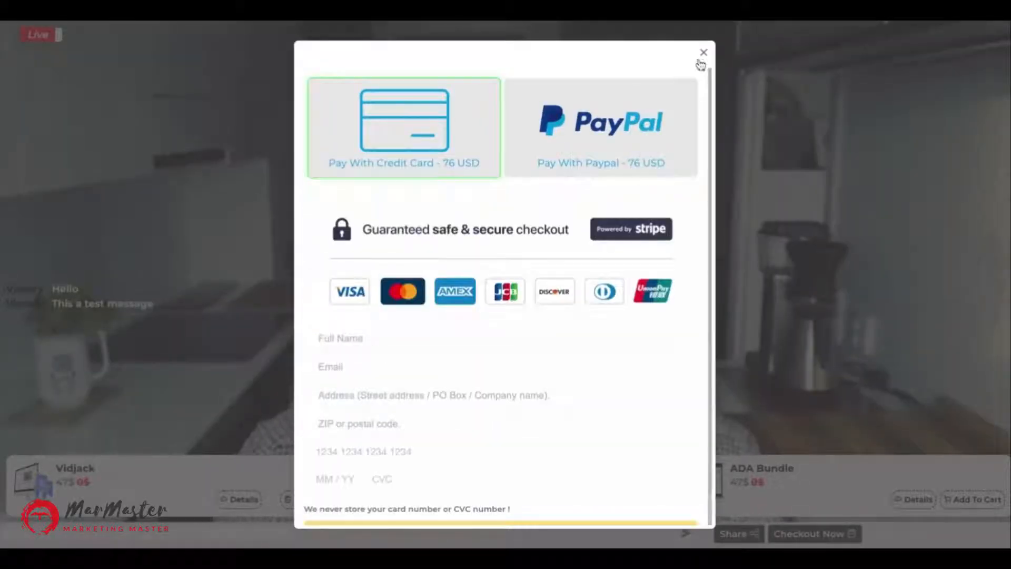
left_click(703, 52)
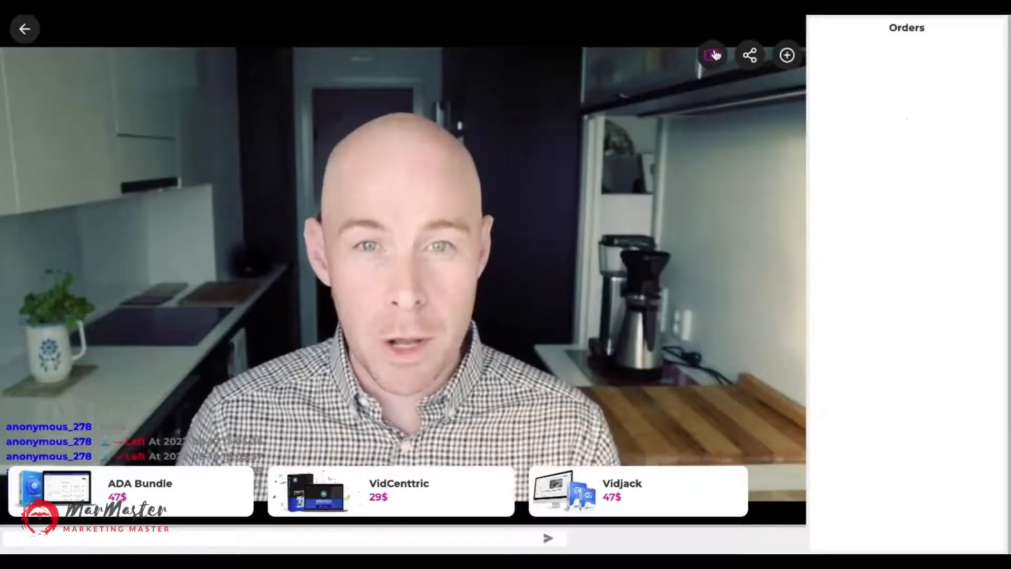
- Reveal the YouTube Live and Instagram Live RTMP fields in the Simulcasting panel
left_click(712, 54)
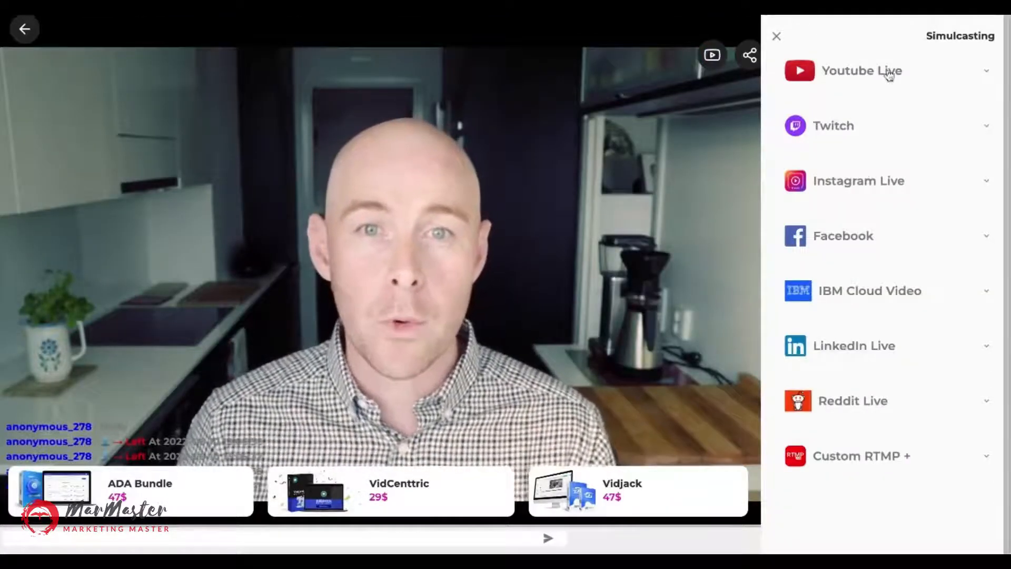
left_click(862, 71)
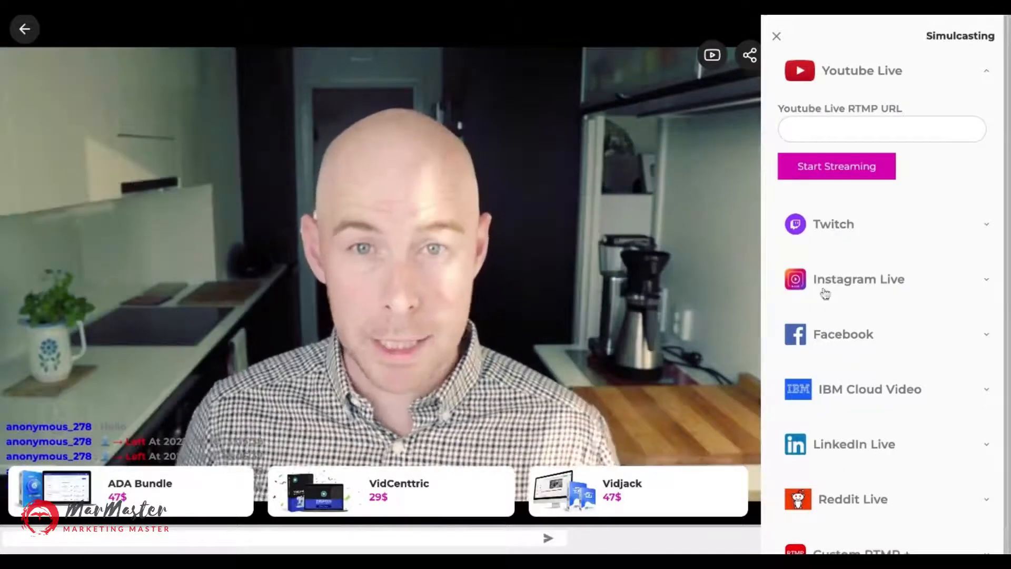
left_click(860, 278)
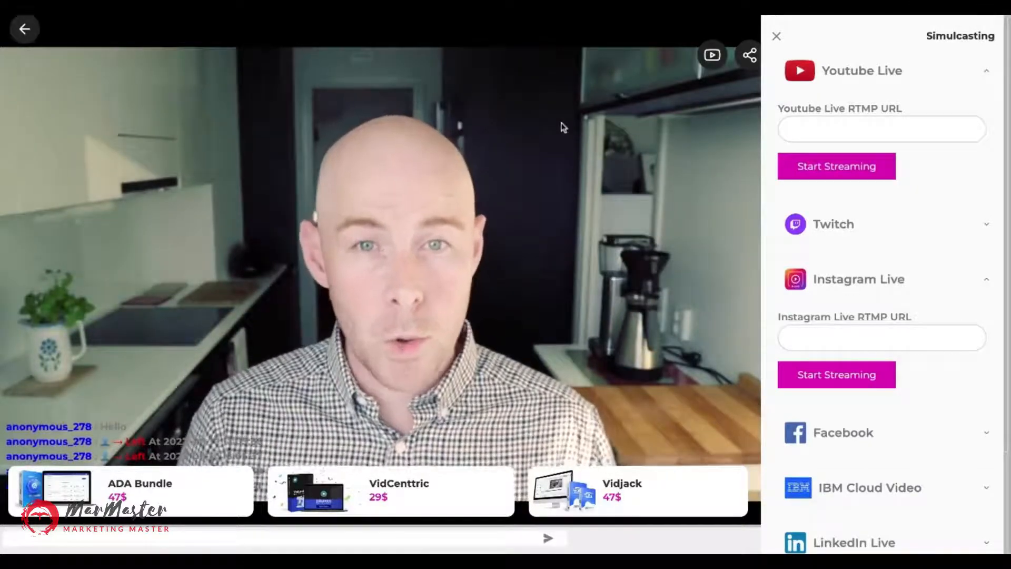
left_click(748, 55)
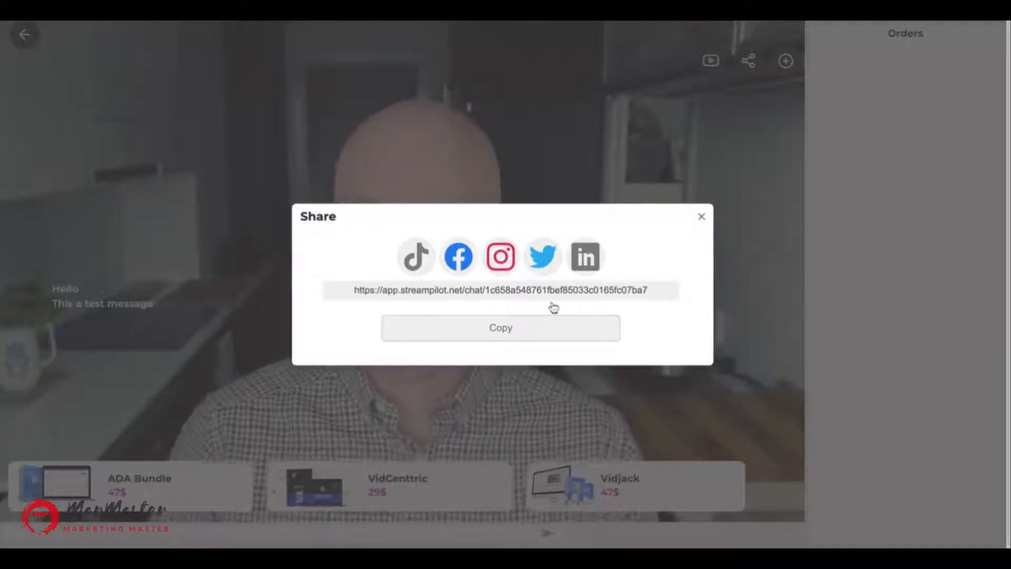
- Close the Share dialog and scroll through the TubeTargeter sales page to its case studies
left_click(701, 216)
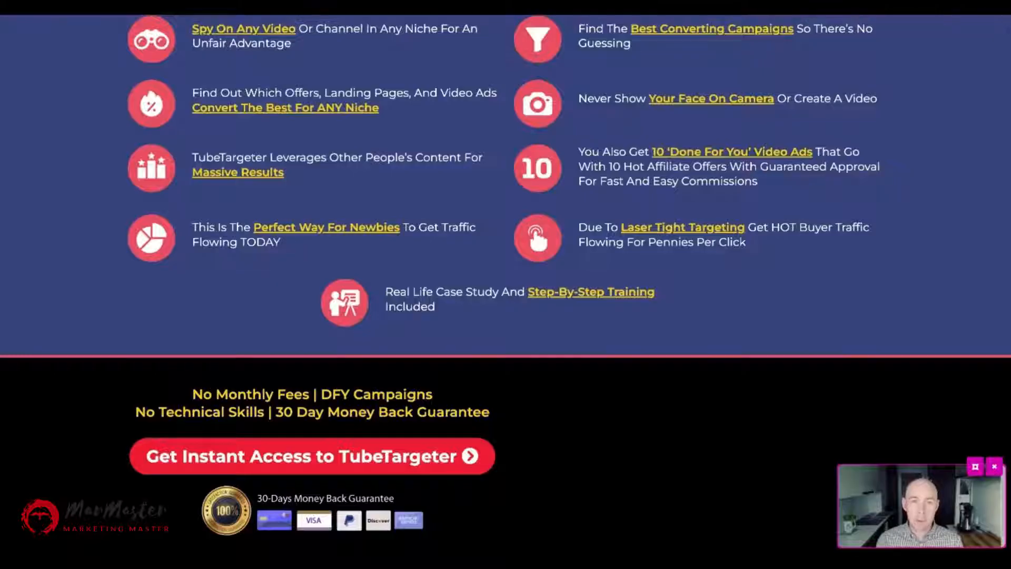
scroll("down", 3)
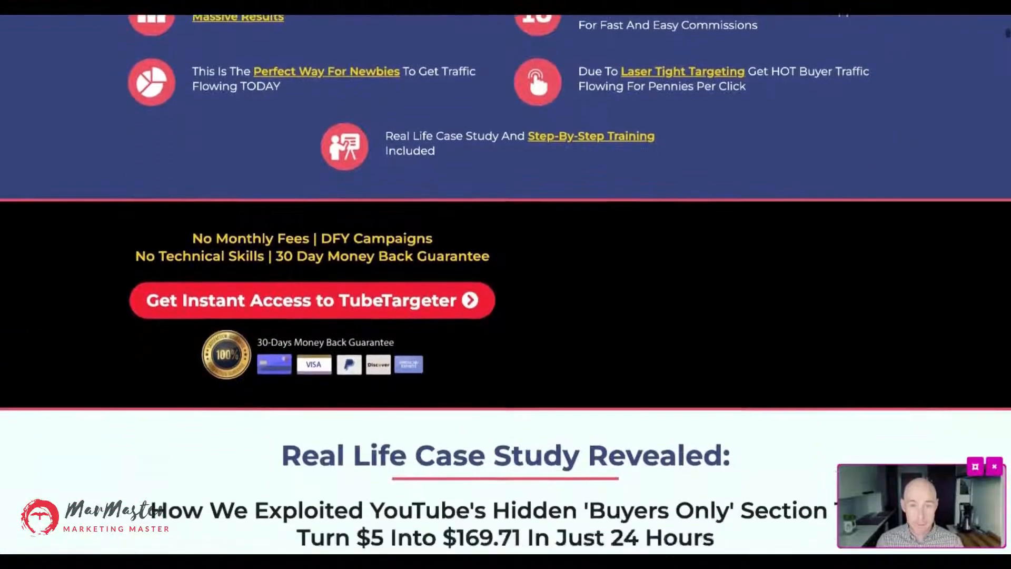
scroll("up", 3)
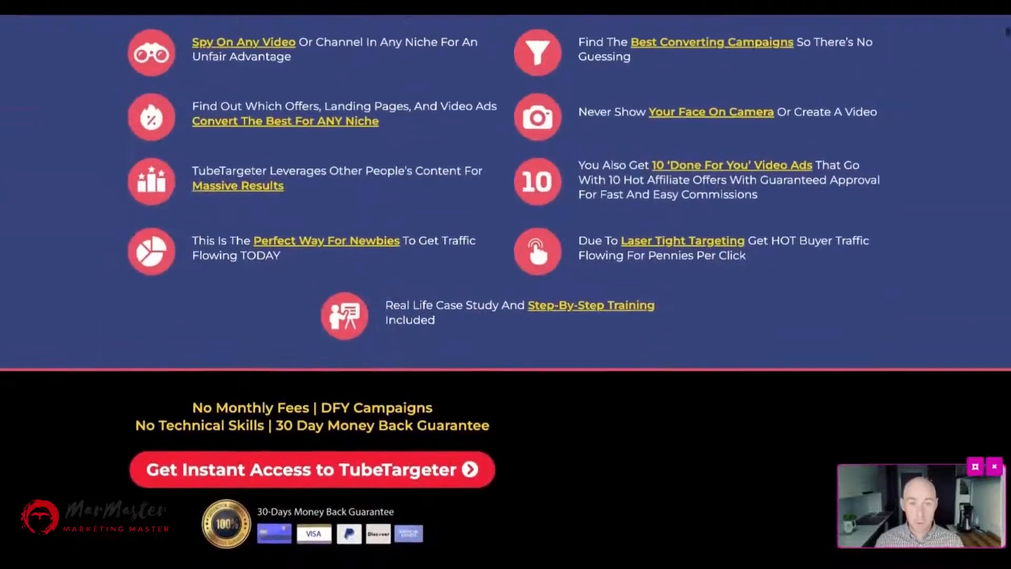
scroll("down", 3)
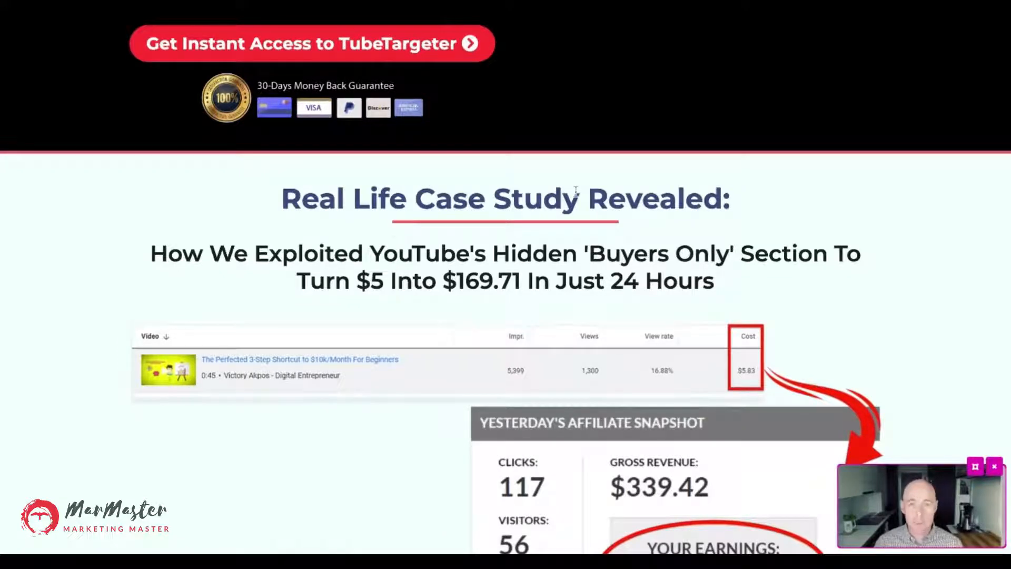
scroll("up", 3)
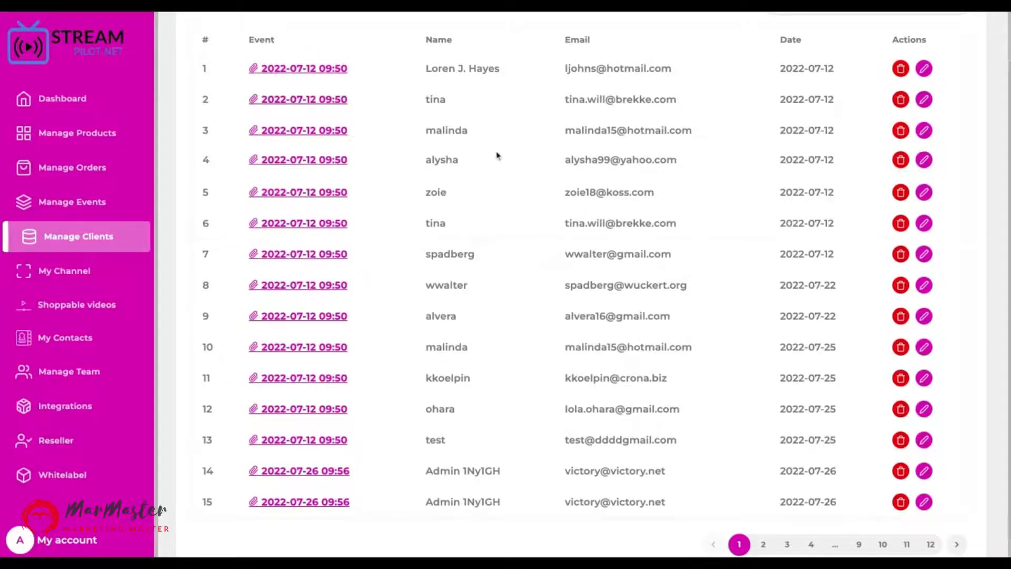
- Review the first client's edit form and close it without updating
scroll("up", 3)
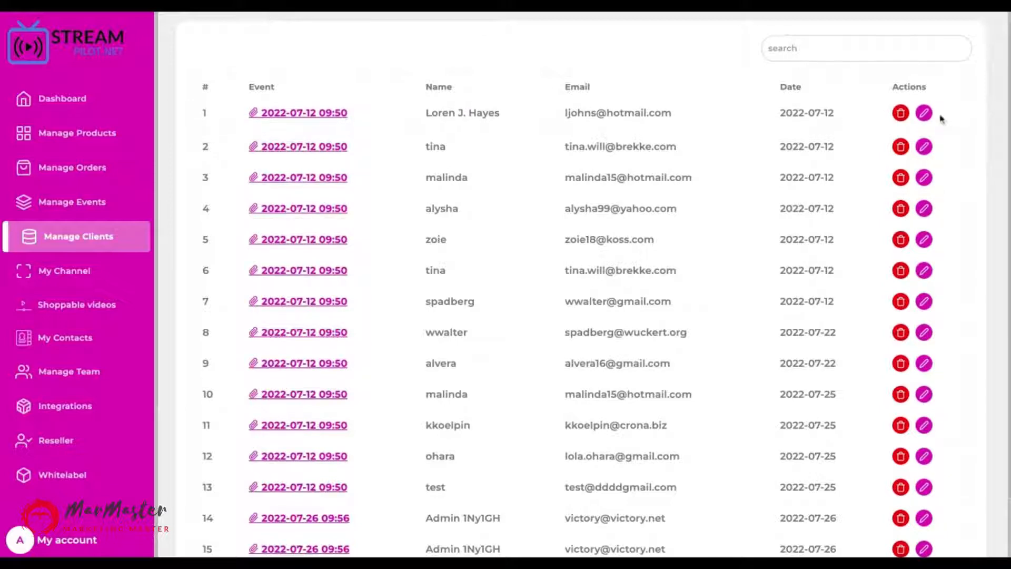
left_click(923, 113)
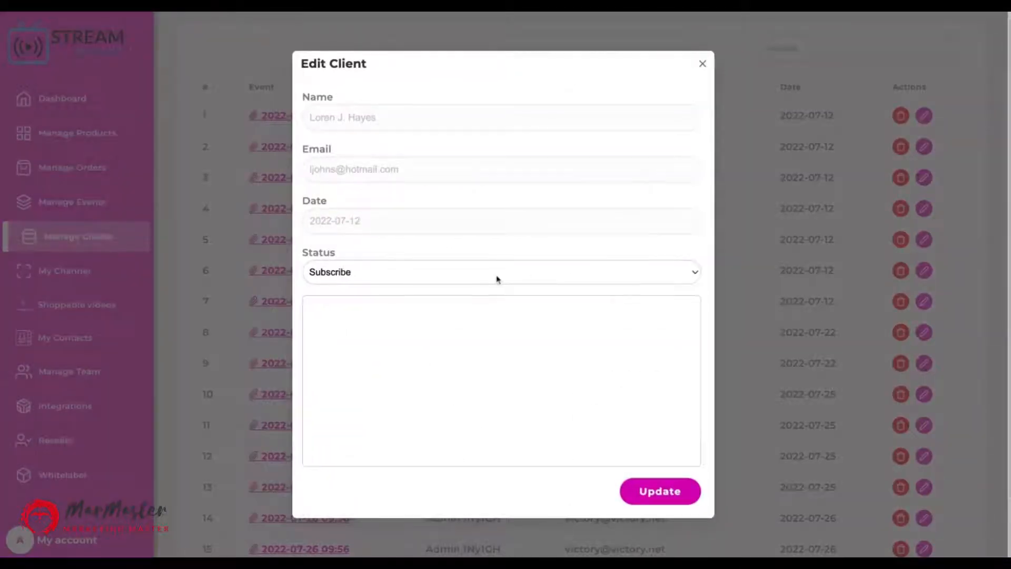
mouse_move(685, 70)
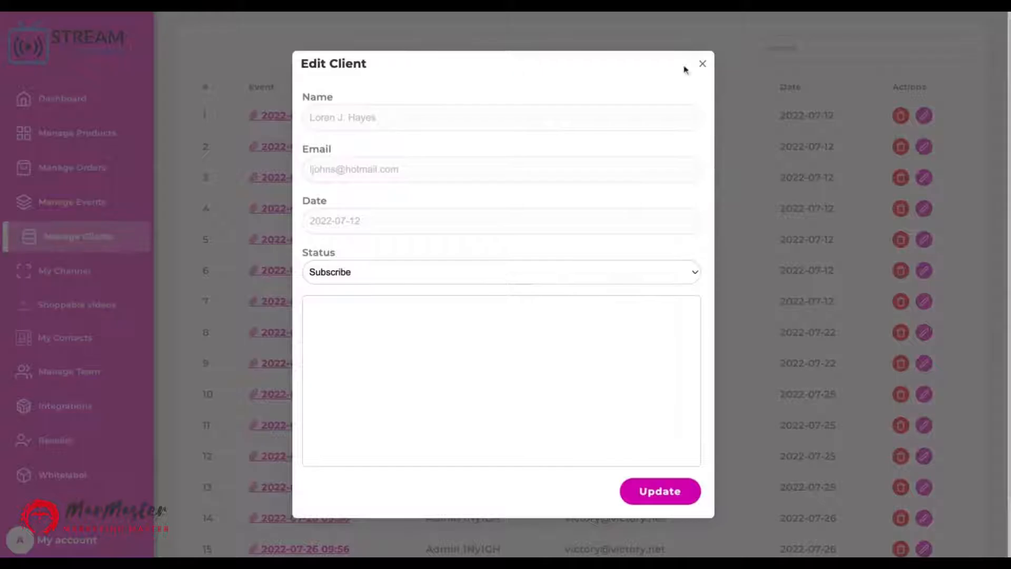
left_click(703, 63)
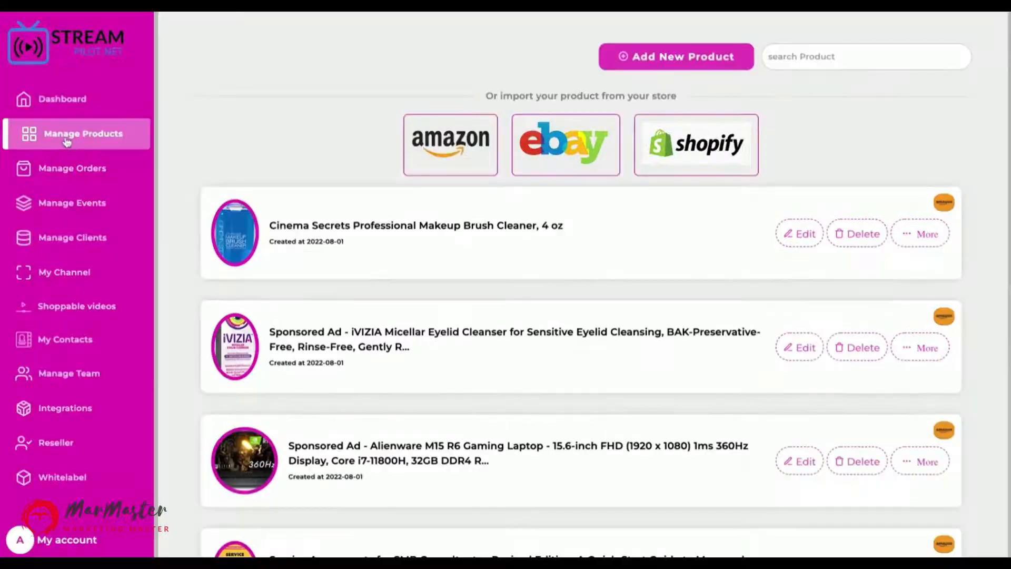
- Scroll through the imported Amazon products in the catalogue
scroll("down", 3)
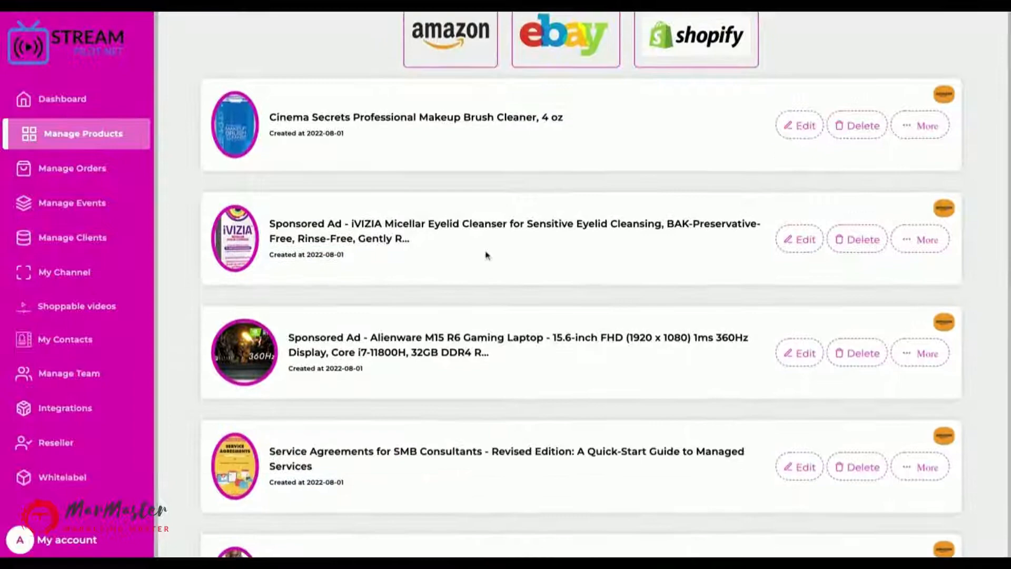
scroll("down", 3)
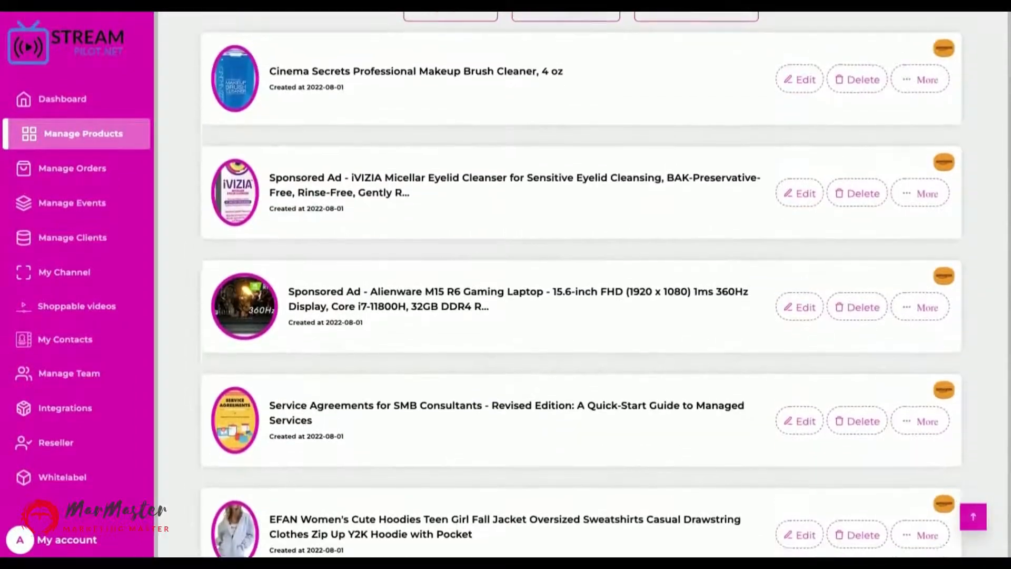
scroll("up", 3)
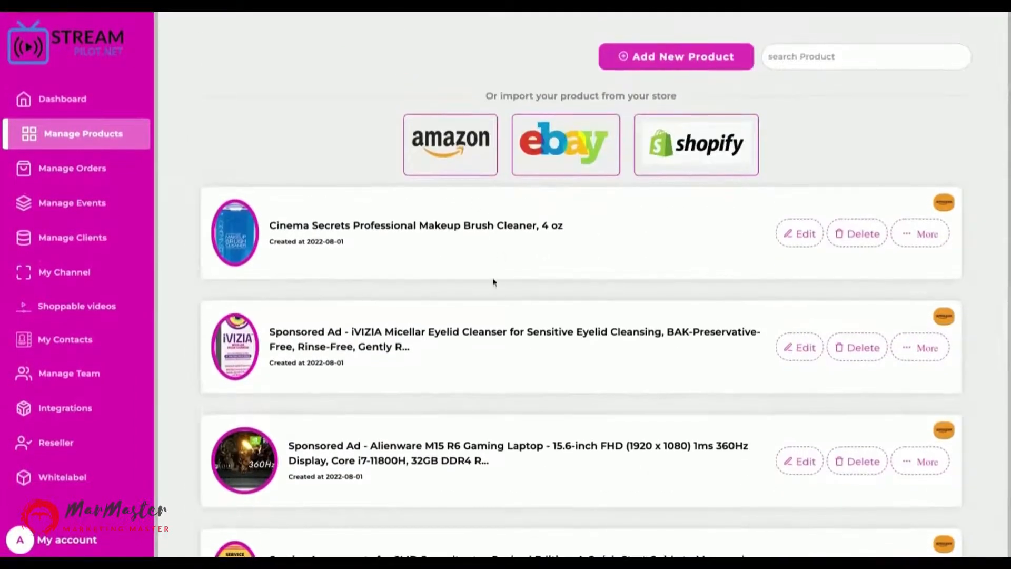
mouse_move(642, 222)
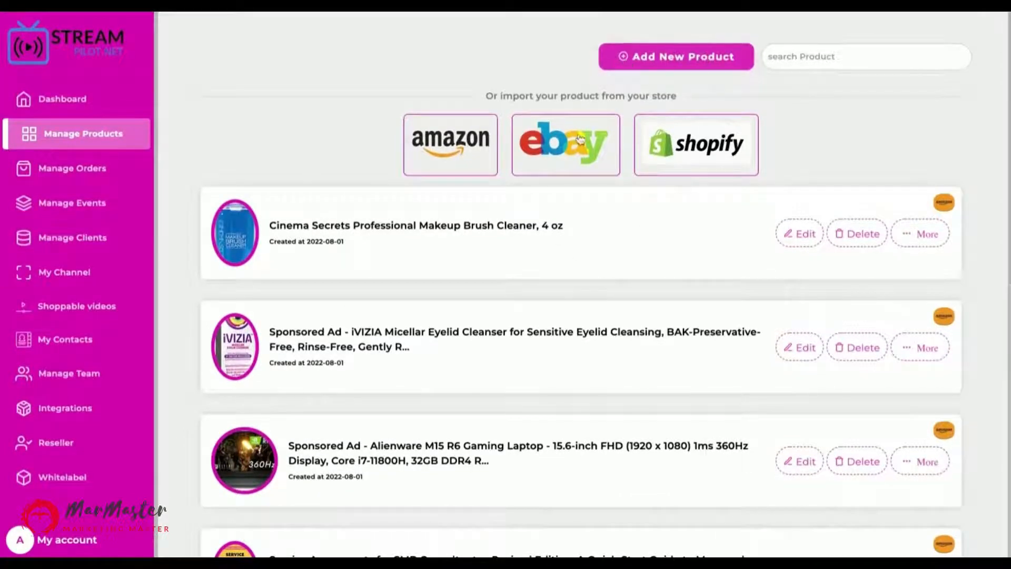
mouse_move(383, 165)
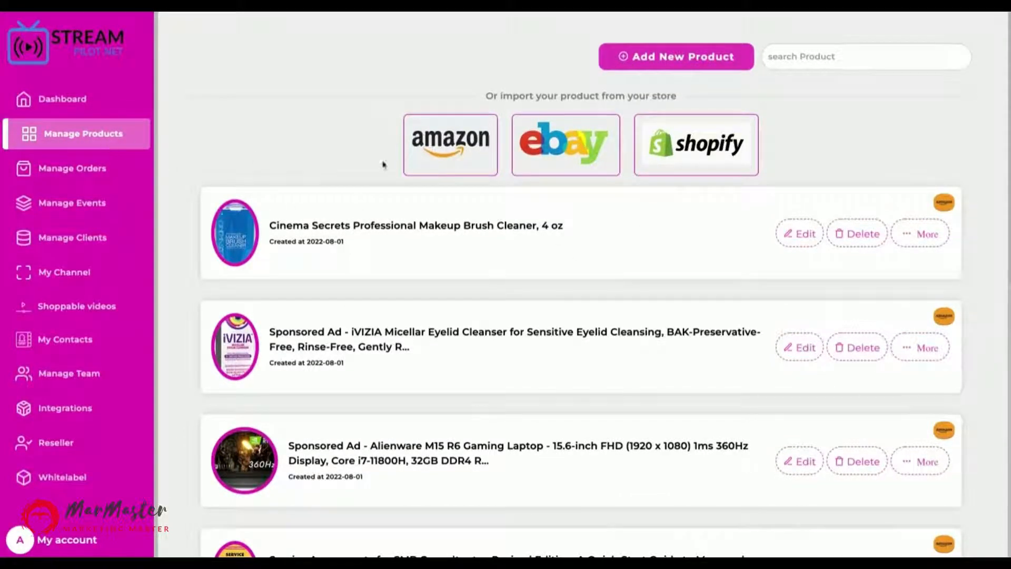
scroll("down", 3)
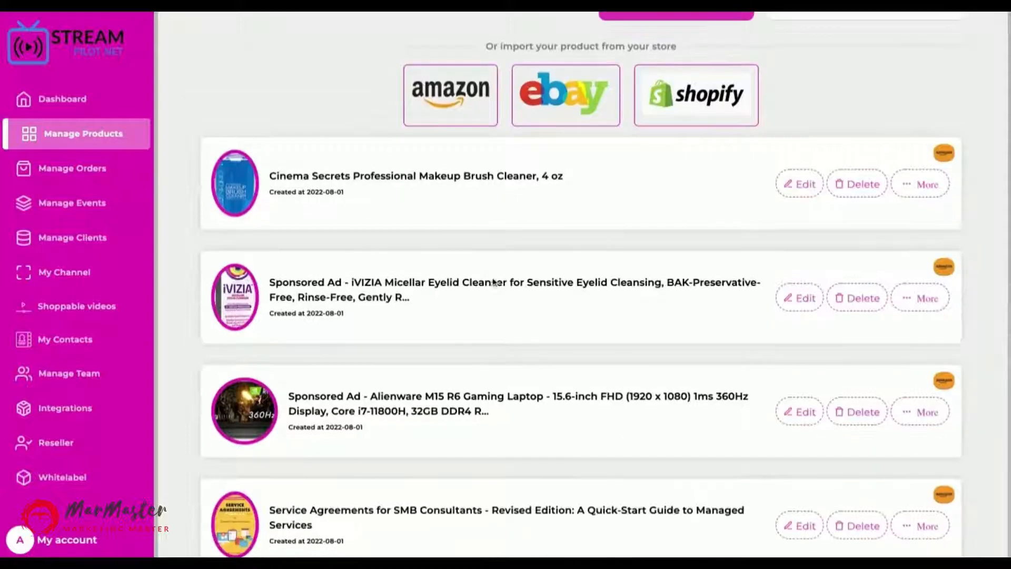
scroll("up", 3)
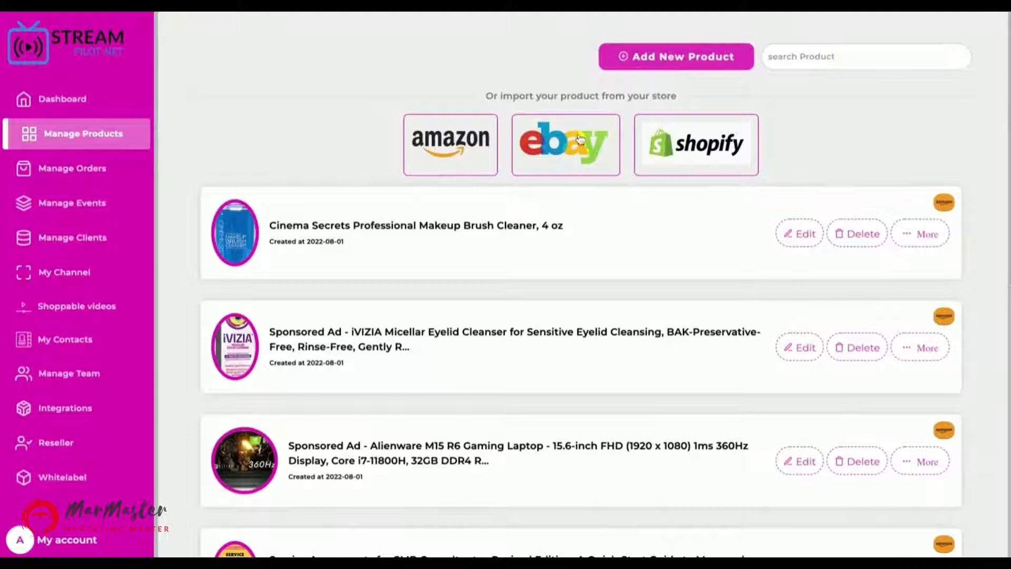
mouse_move(676, 55)
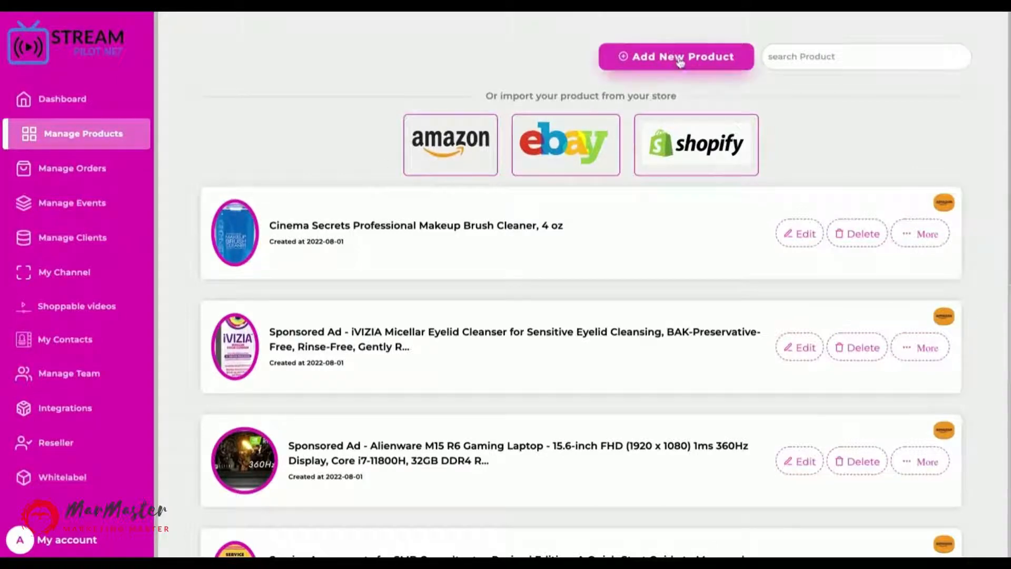
- Start a new product using the bottle photo from My Images
left_click(675, 55)
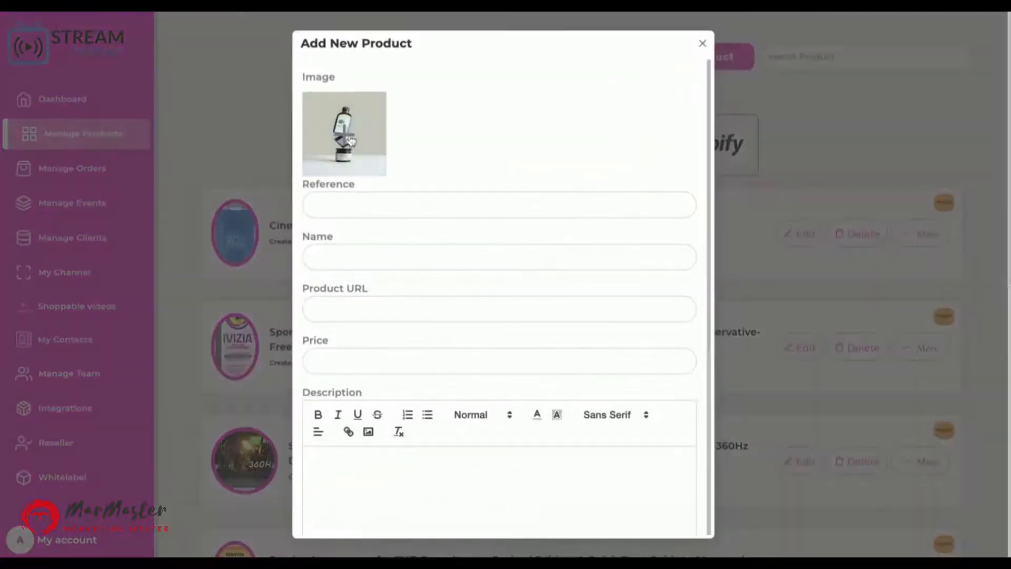
left_click(344, 134)
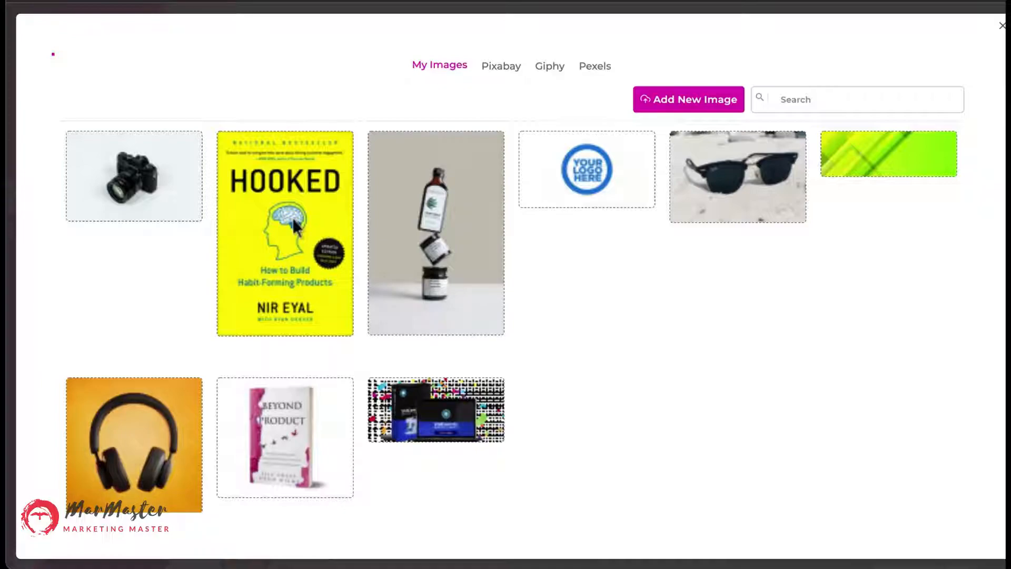
left_click(435, 233)
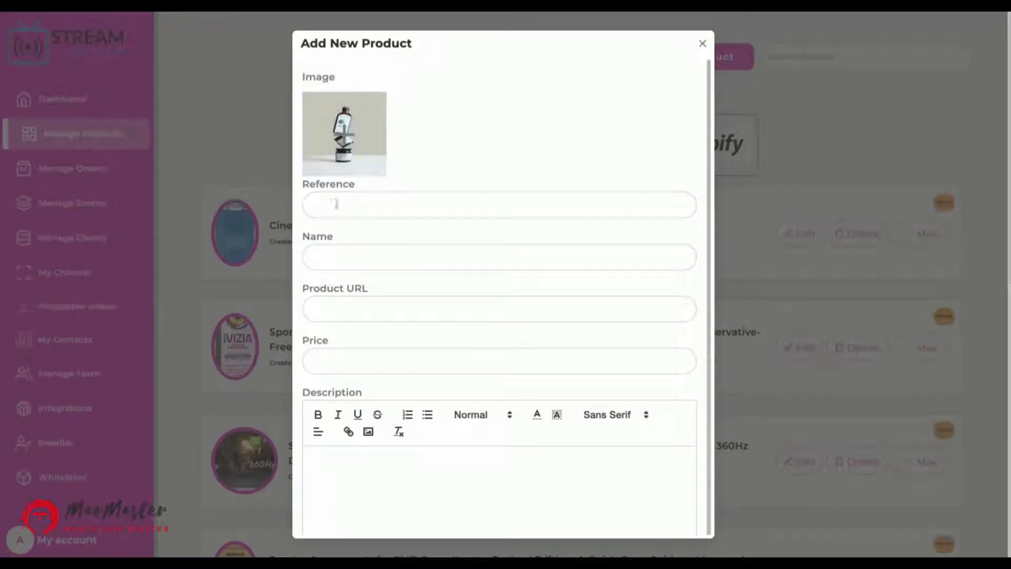
- Enter 'ref' as the reference and move through the name, URL and price fields
type("ref")
left_click(499, 256)
type("name")
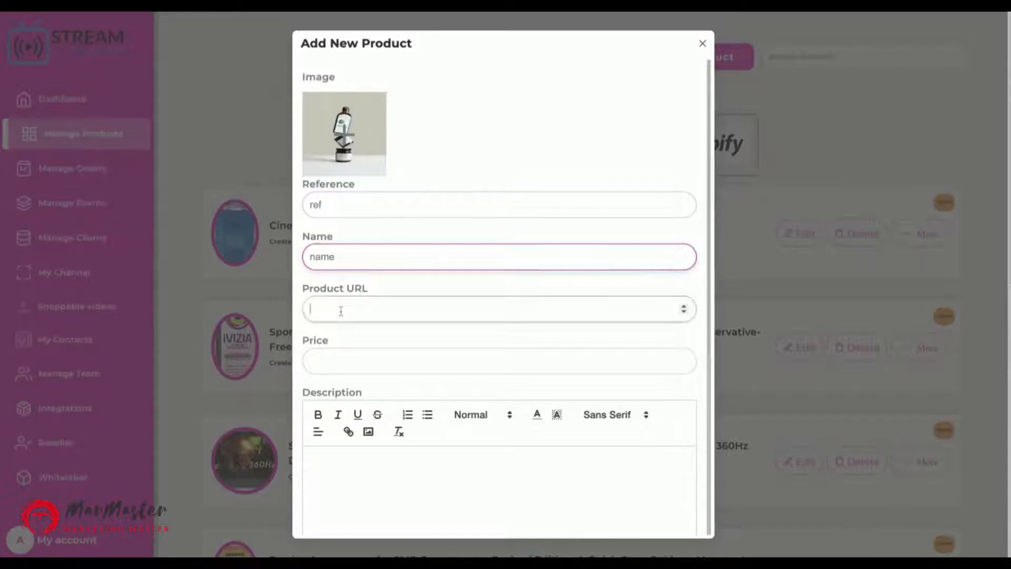
left_click(498, 309)
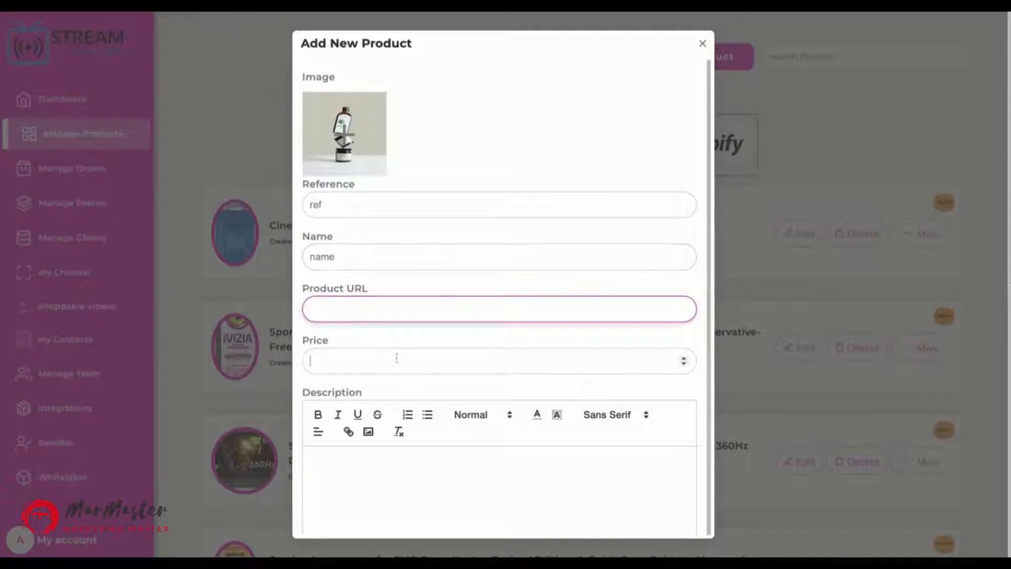
left_click(498, 360)
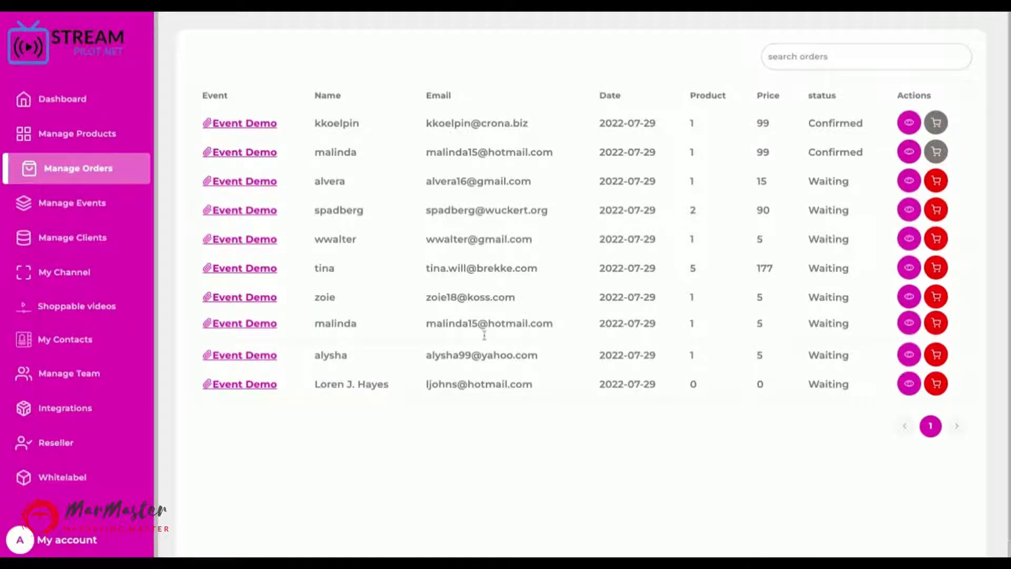
- Review the channel settings, then go to the Shoppable Videos page
left_click(70, 270)
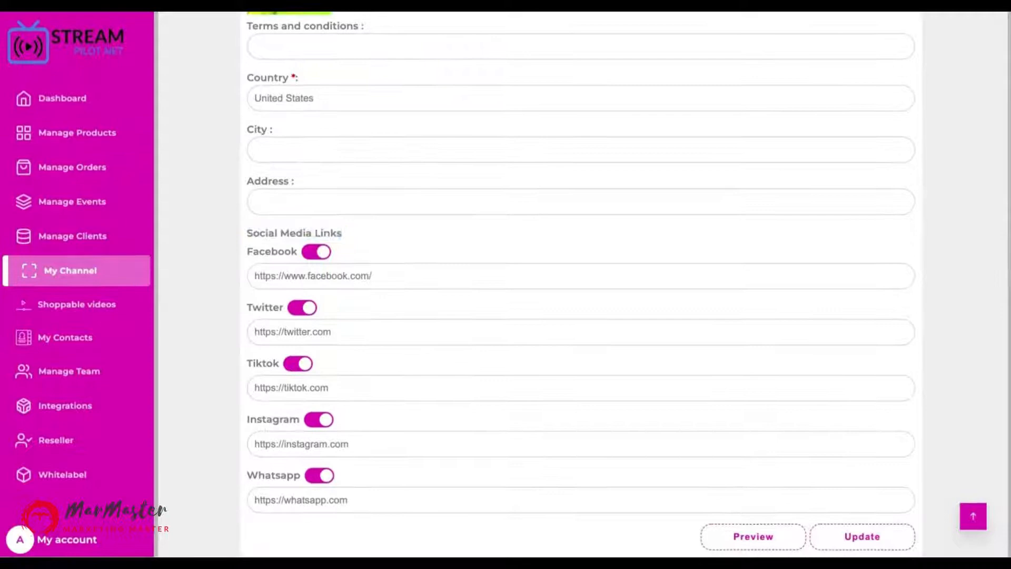
scroll("up", 3)
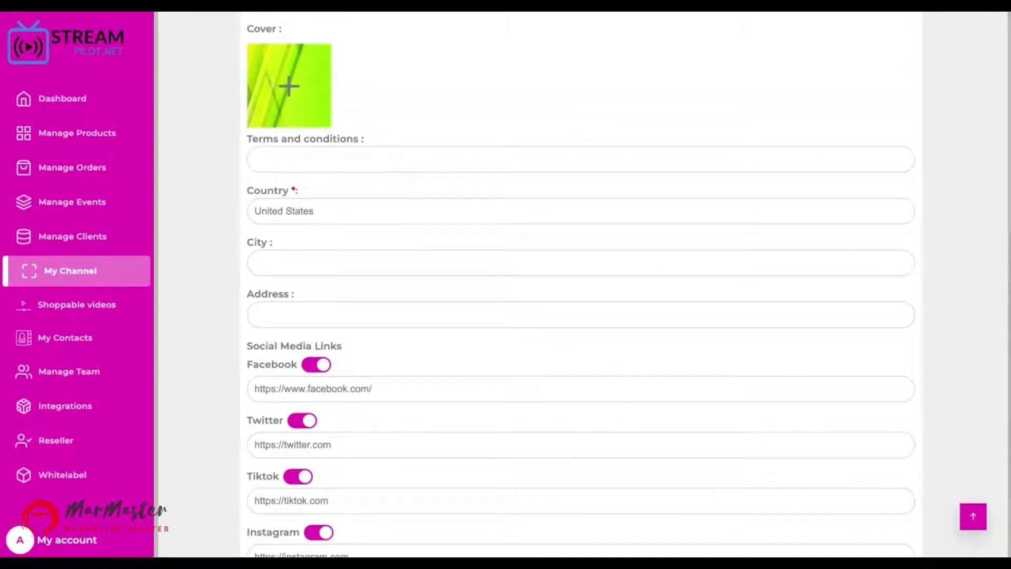
scroll("down", 3)
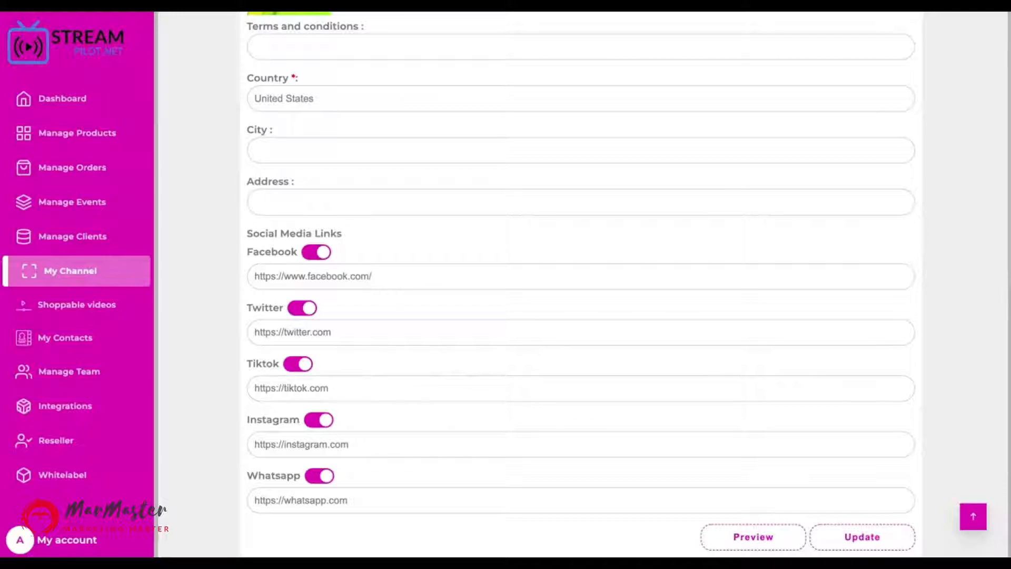
left_click(752, 536)
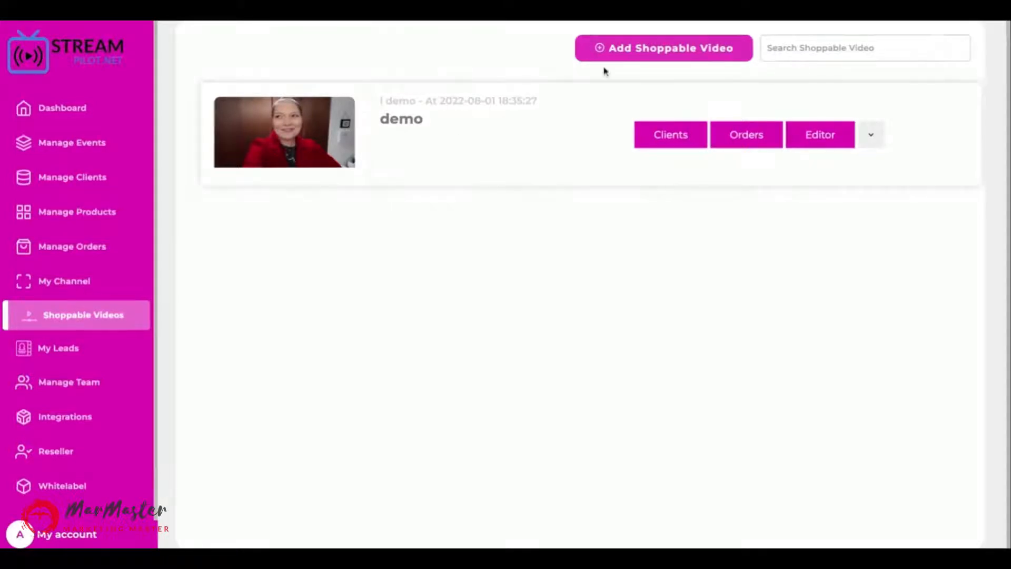
mouse_move(663, 47)
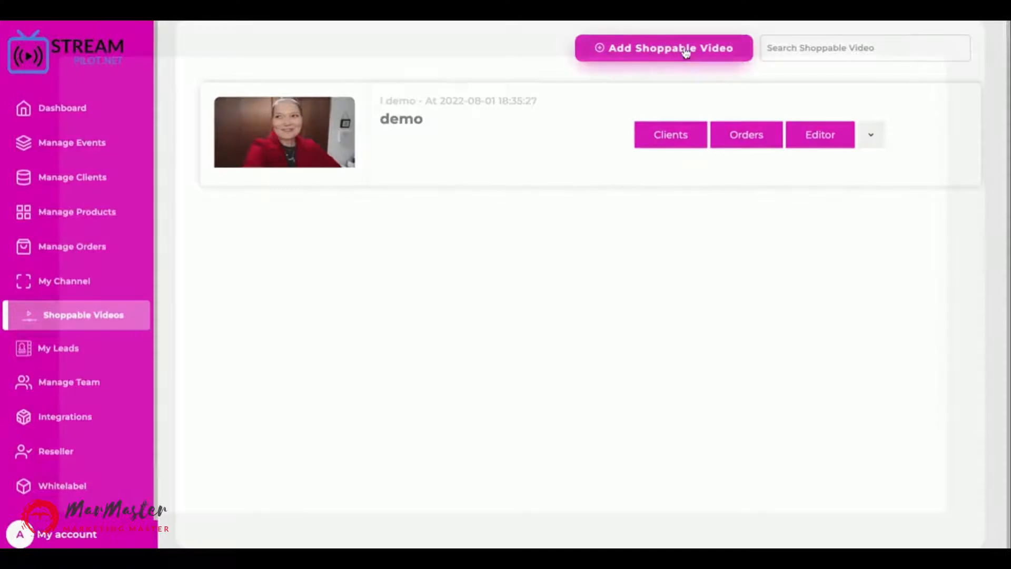
- Create shoppable video demo2 from the uploaded clip of the man sitting and open its editor
left_click(663, 47)
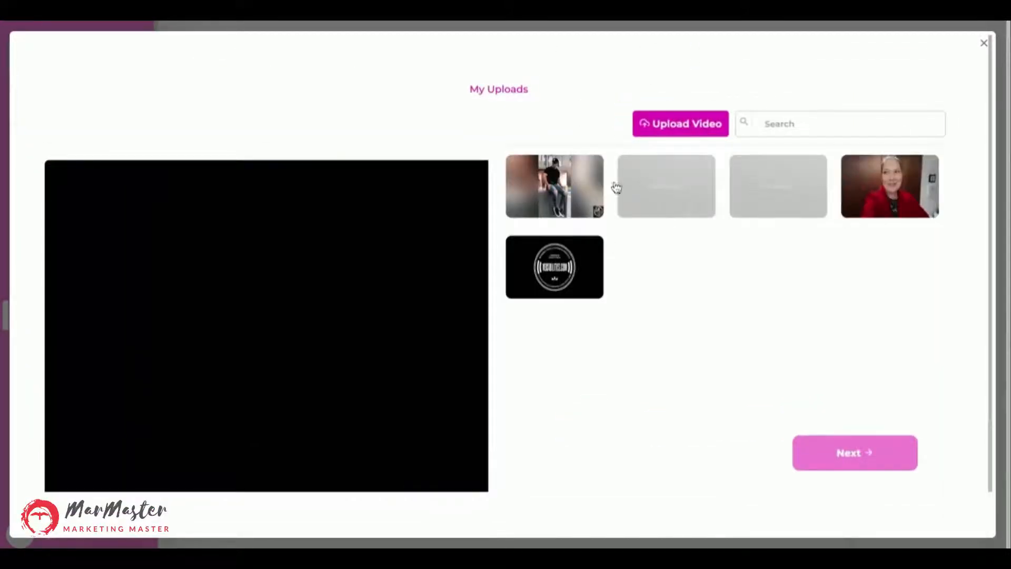
left_click(854, 452)
type("demo2")
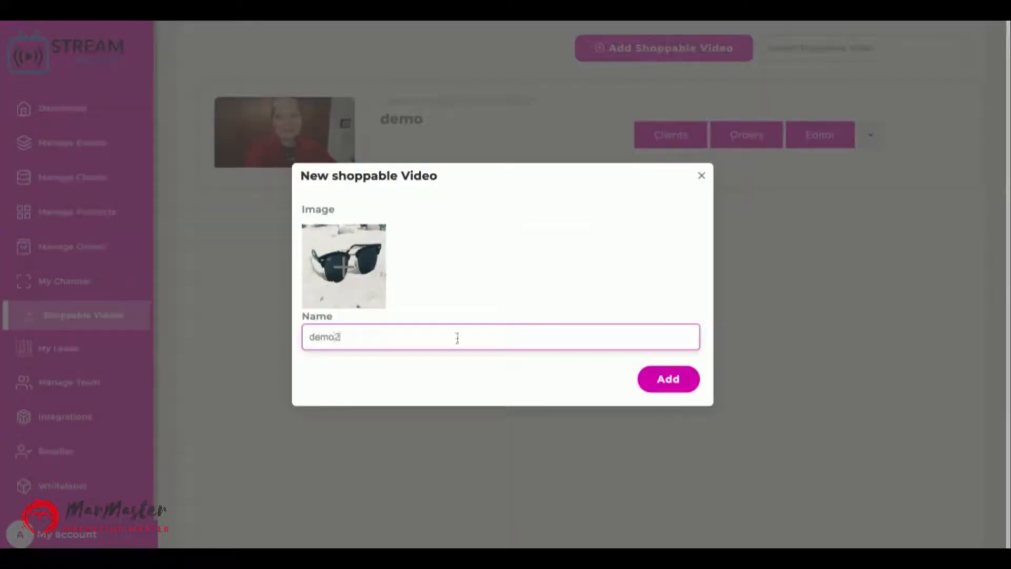
left_click(668, 379)
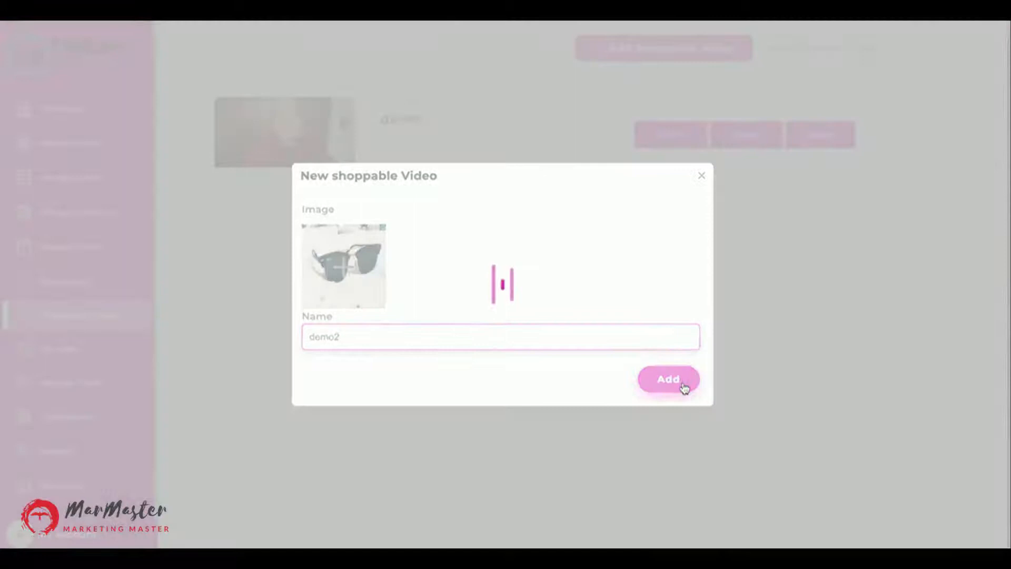
left_click(667, 379)
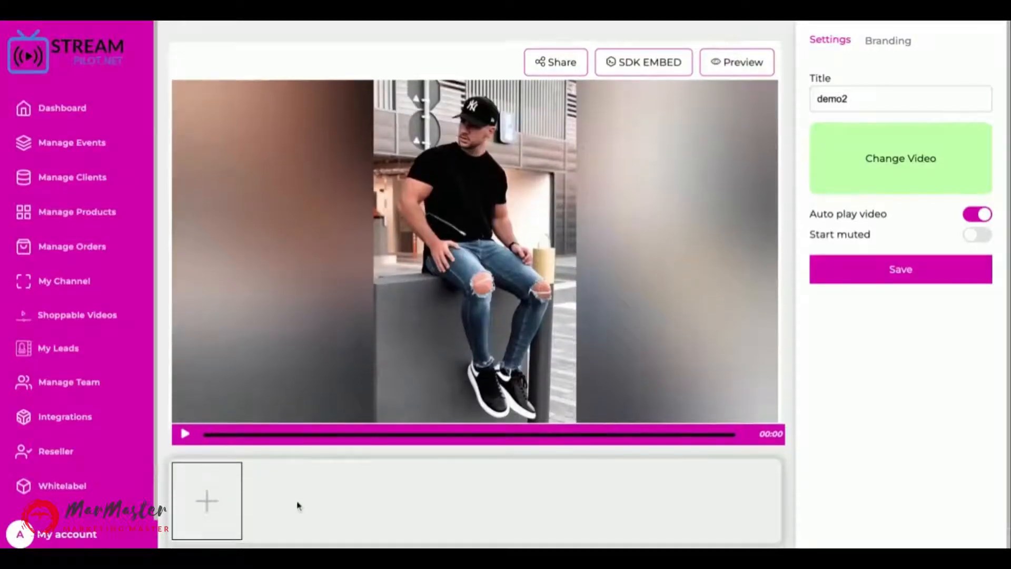
- Tag the black Nike tee at 00:01 and the jeans at 00:04 on demo2's timeline and save
left_click(184, 433)
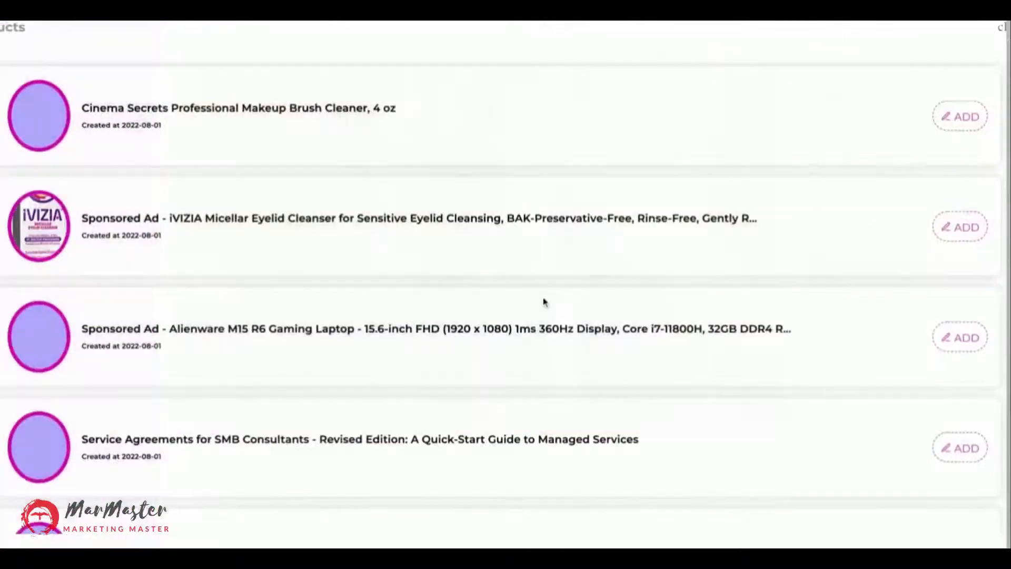
scroll("down", 3)
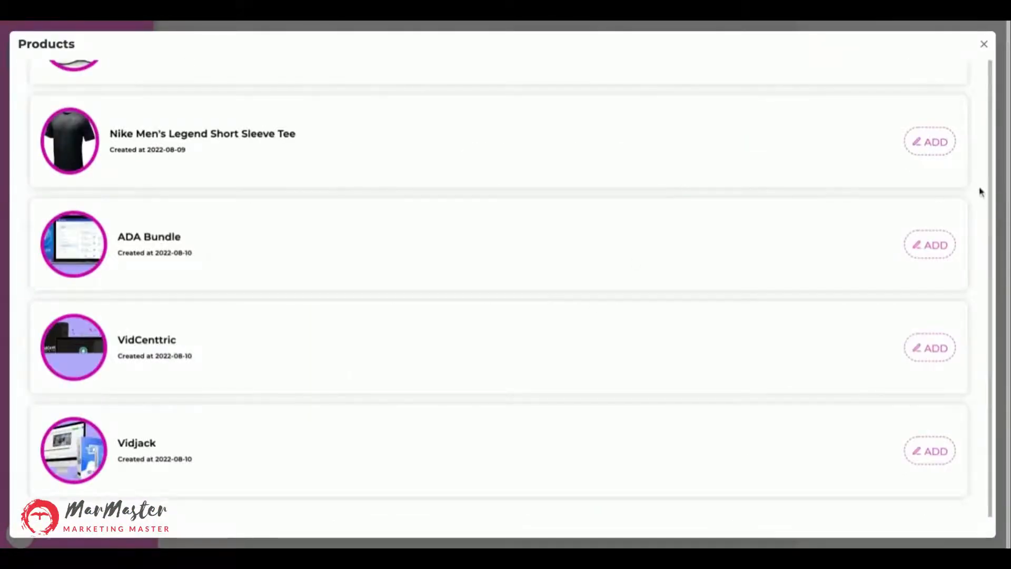
left_click(929, 142)
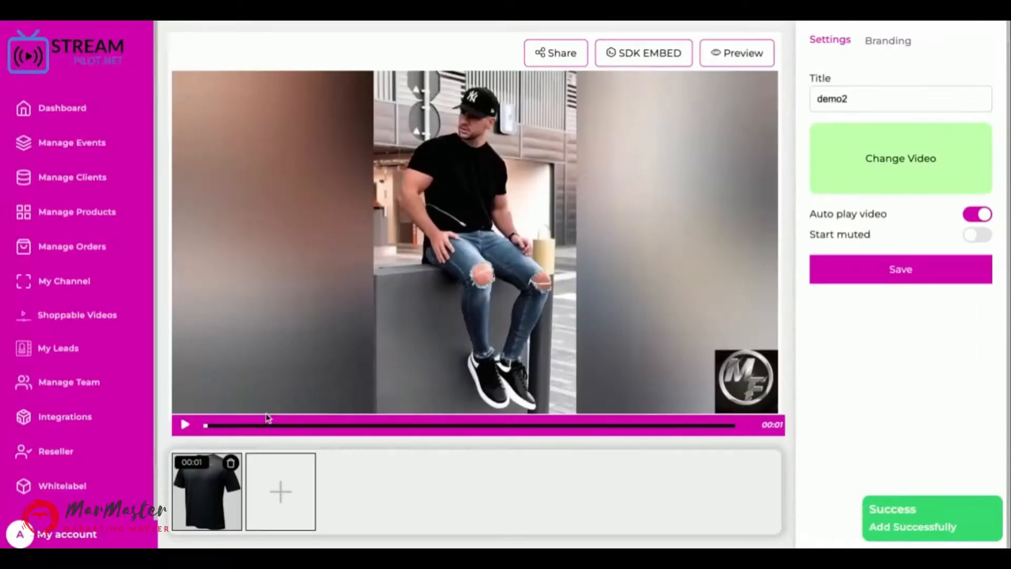
left_click(185, 424)
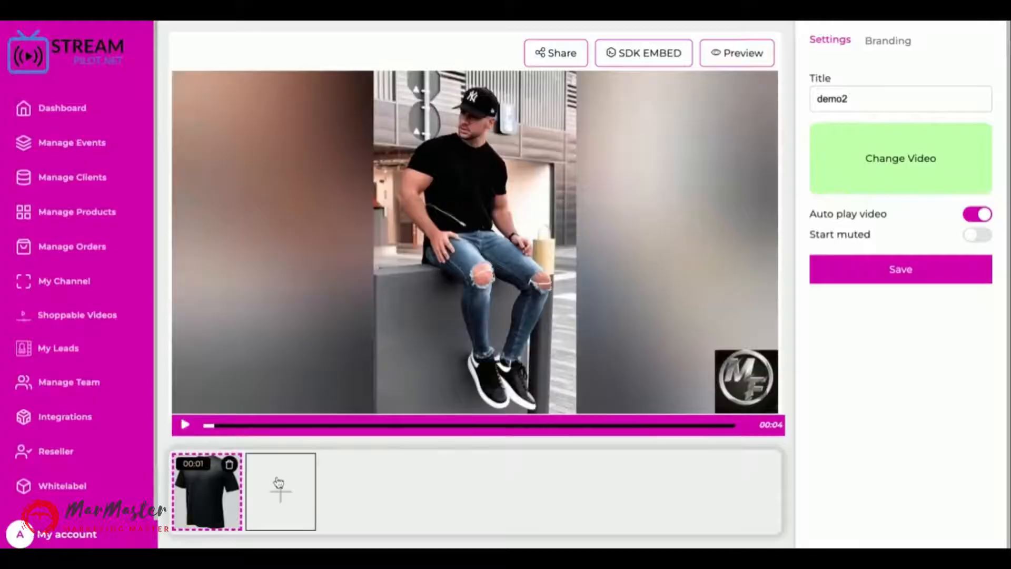
left_click(280, 491)
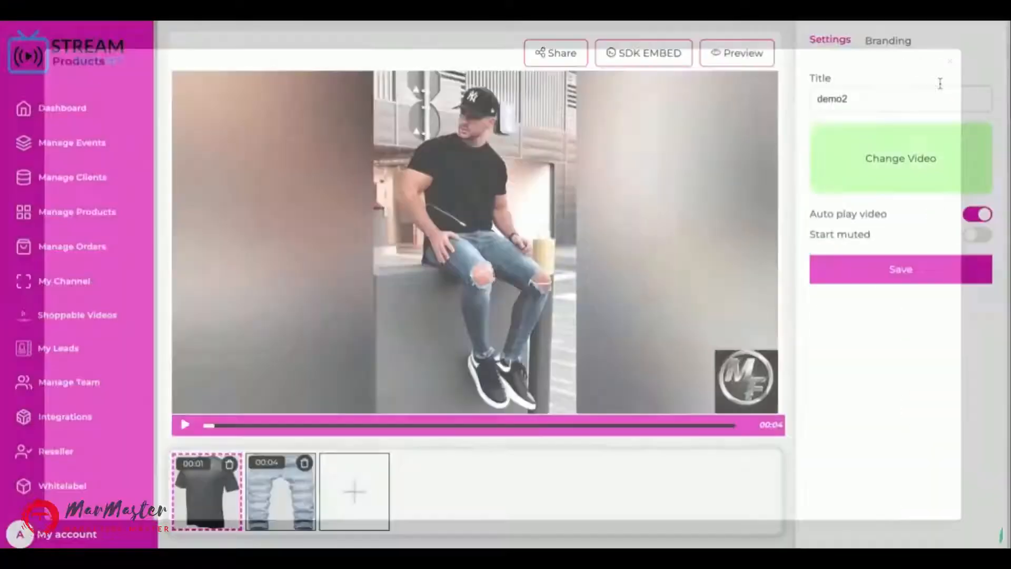
left_click(900, 269)
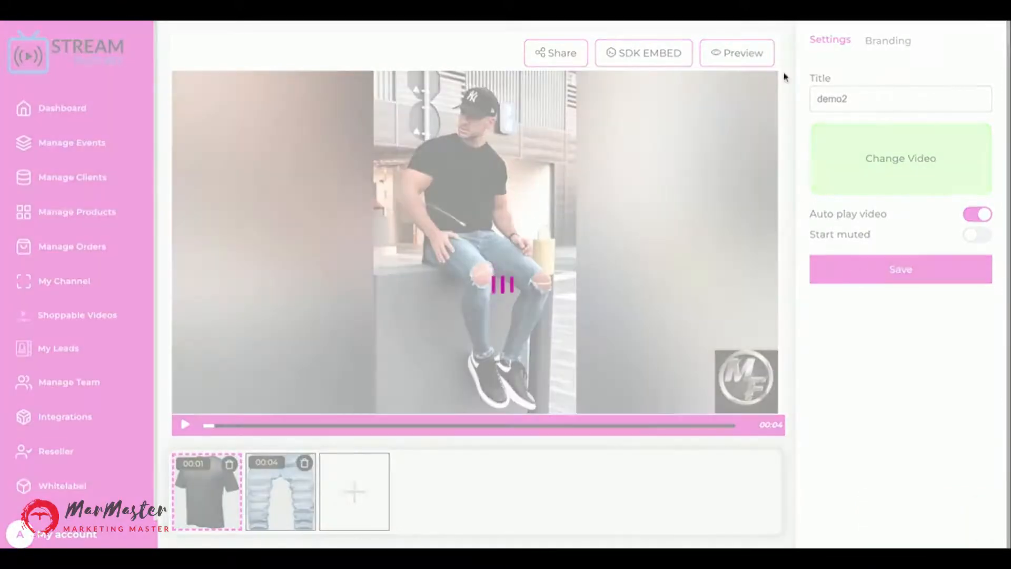
- Set the player background colour to a darker green in Branding and preview demo2 on the HexaShop storefront
left_click(888, 40)
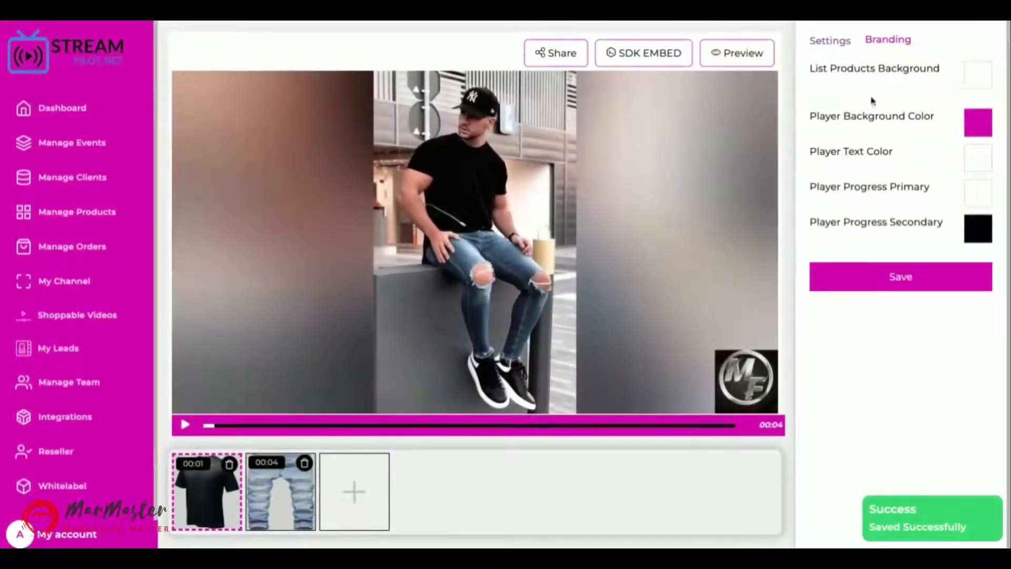
left_click(977, 122)
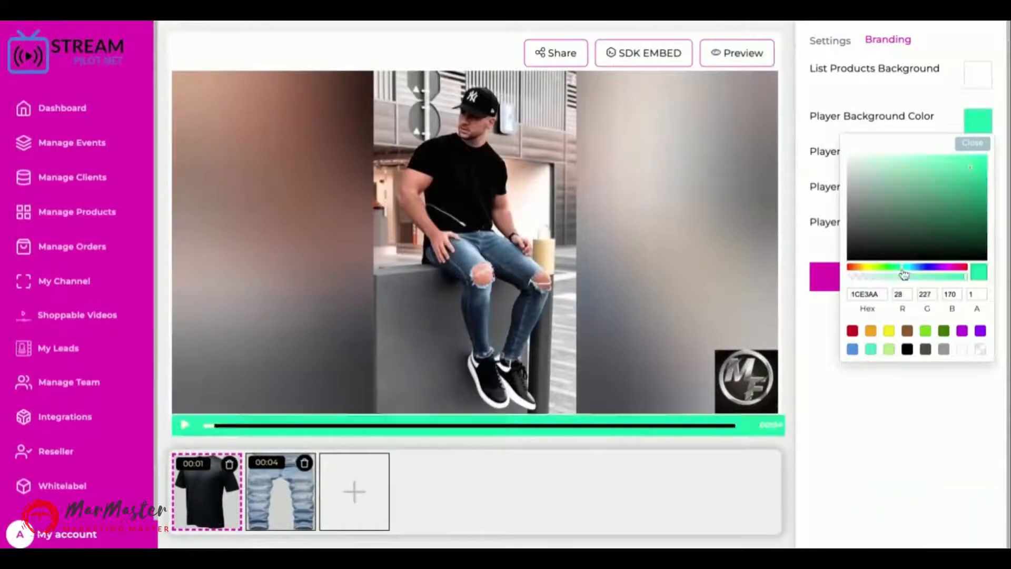
left_click(971, 142)
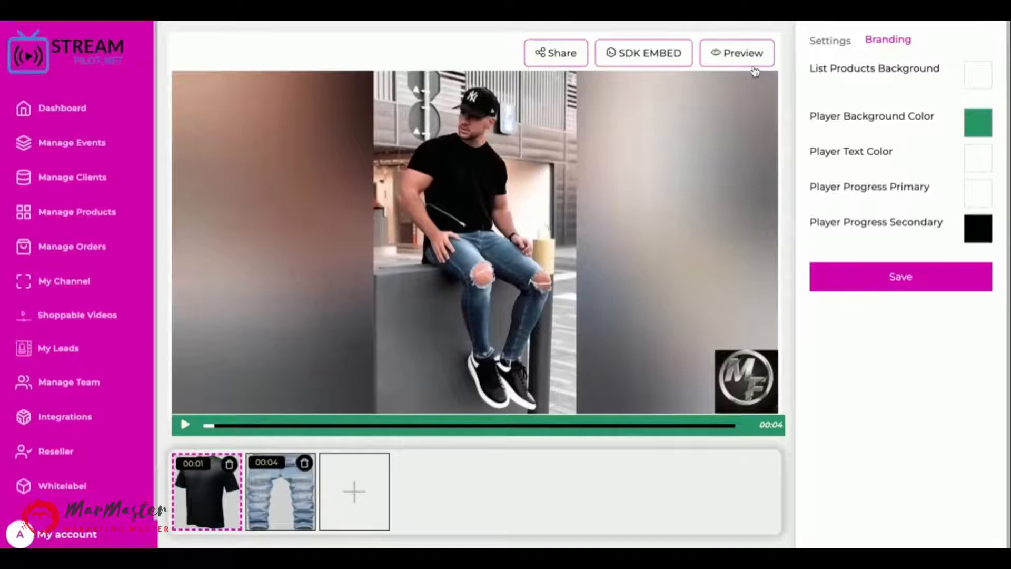
left_click(901, 277)
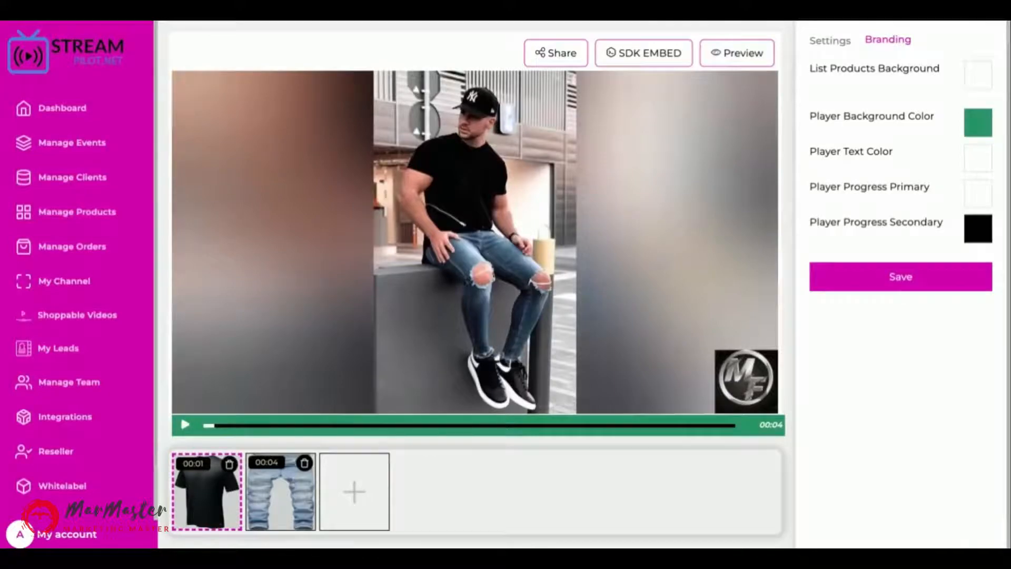
left_click(736, 53)
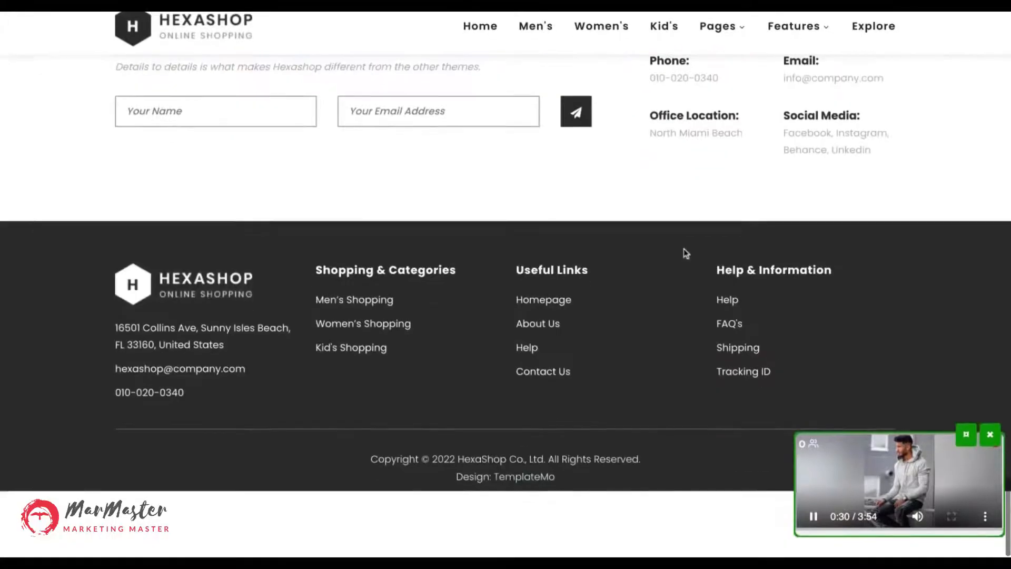
- Leave the preview and view the Manage Team page listing the single Demo member
scroll("up", 3)
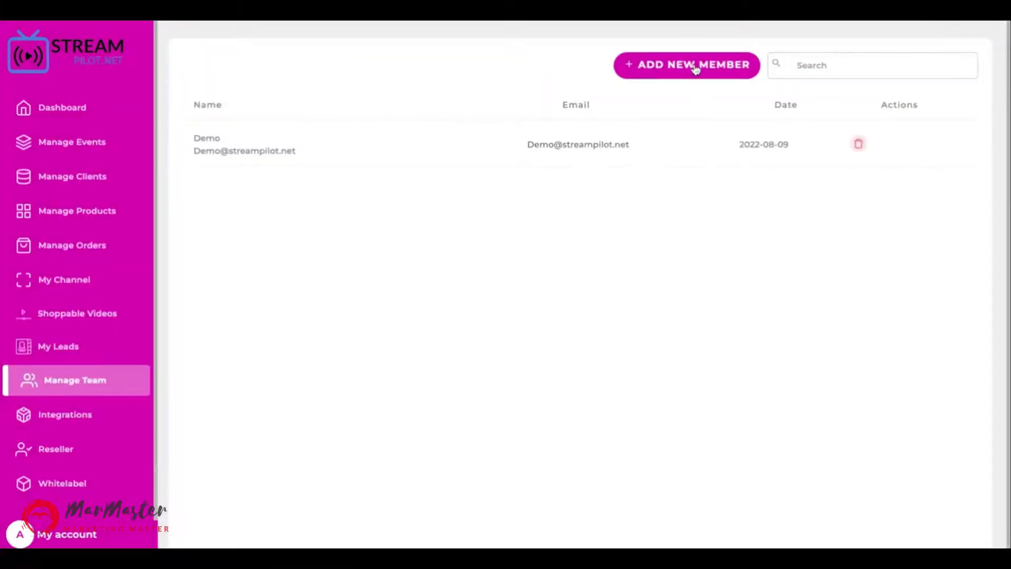
- Invite a second team member, Demo2, with name, email and password
left_click(685, 64)
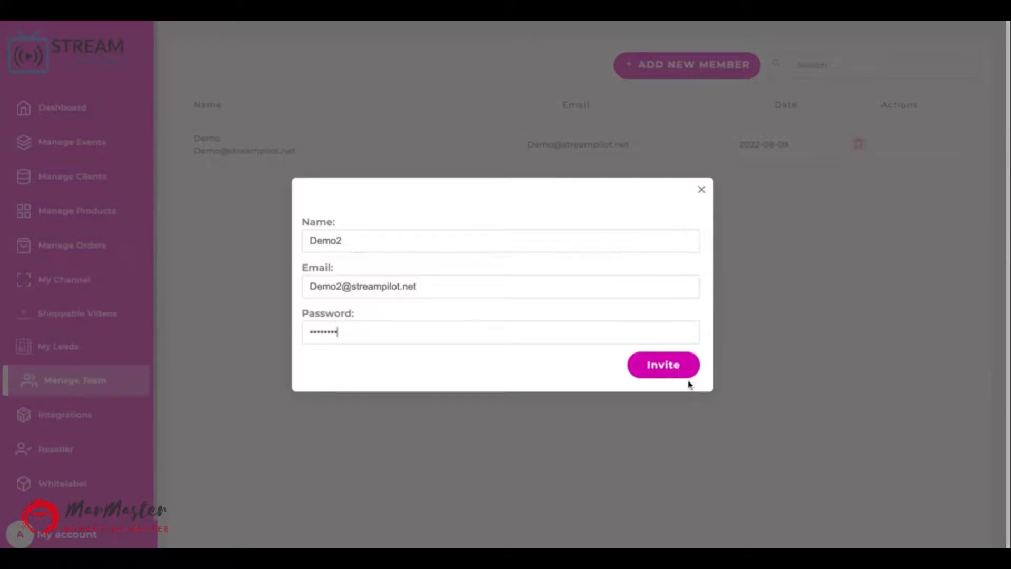
left_click(662, 365)
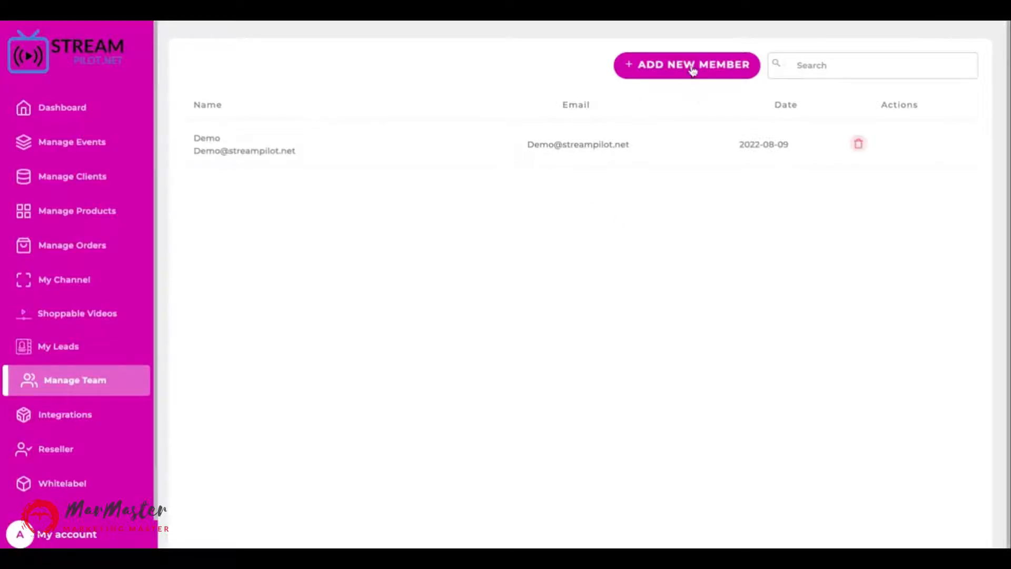
left_click(686, 64)
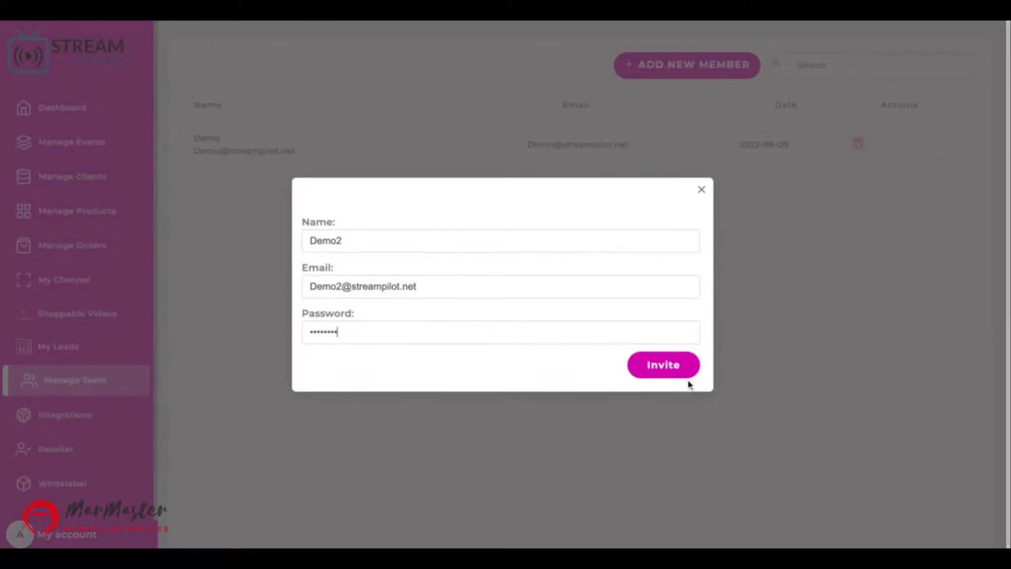
left_click(662, 364)
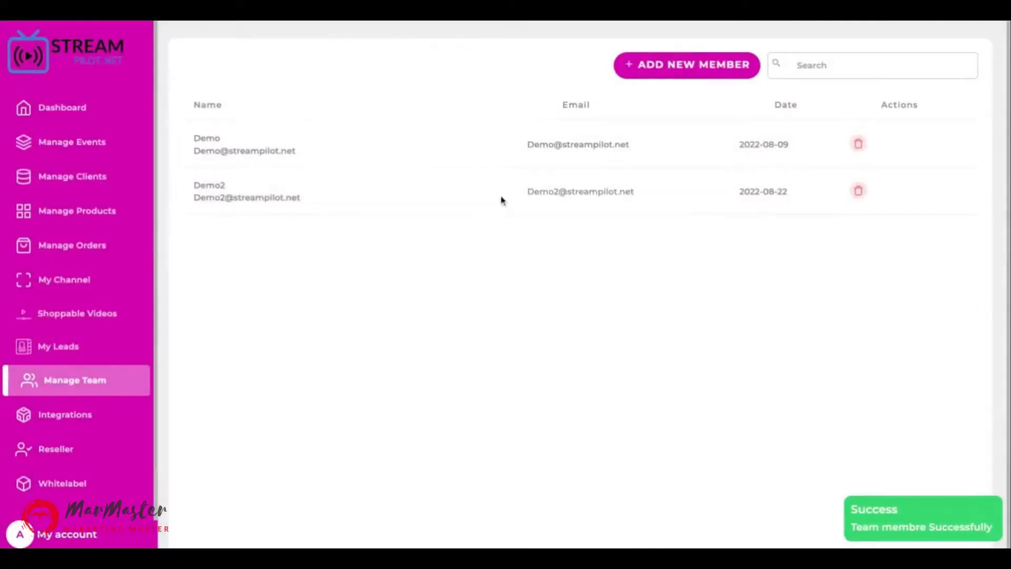
mouse_move(601, 128)
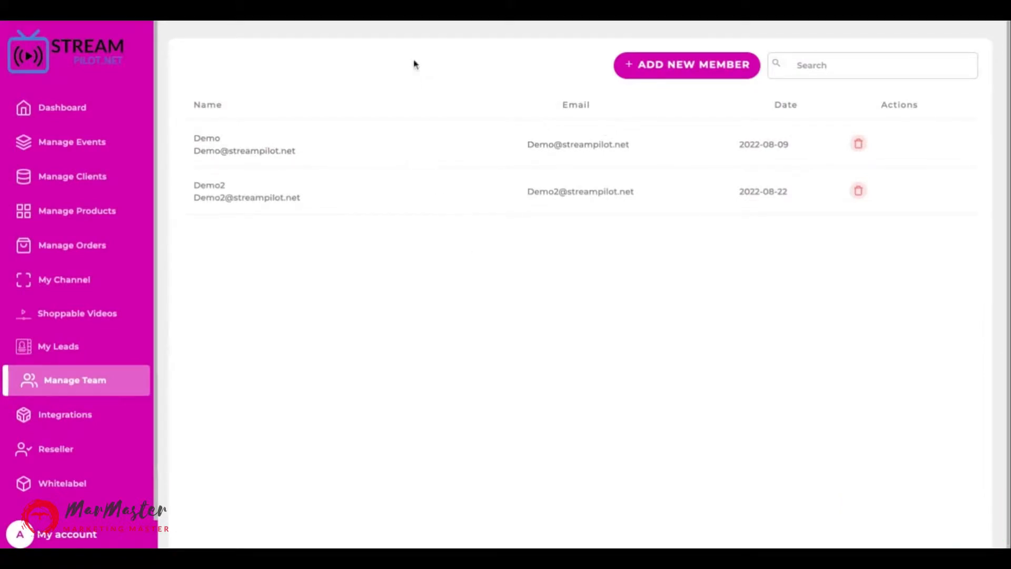
- View the Integrations page with PayPal, Stripe and email tools
left_click(64, 413)
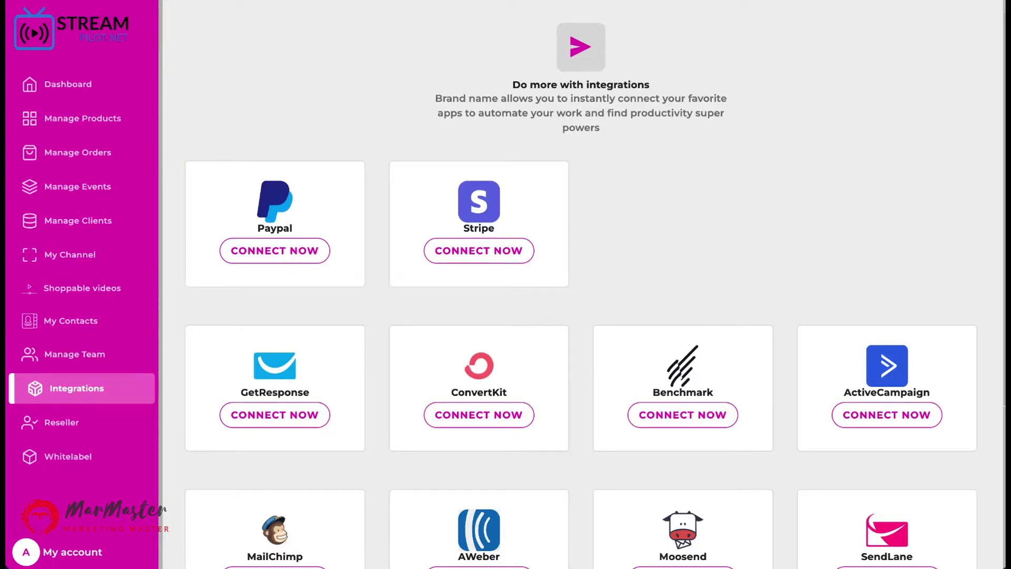
- View the reseller user list, then the Whitelabel overview showing organization Stream Pilot, theme color, logo and favicon
left_click(68, 422)
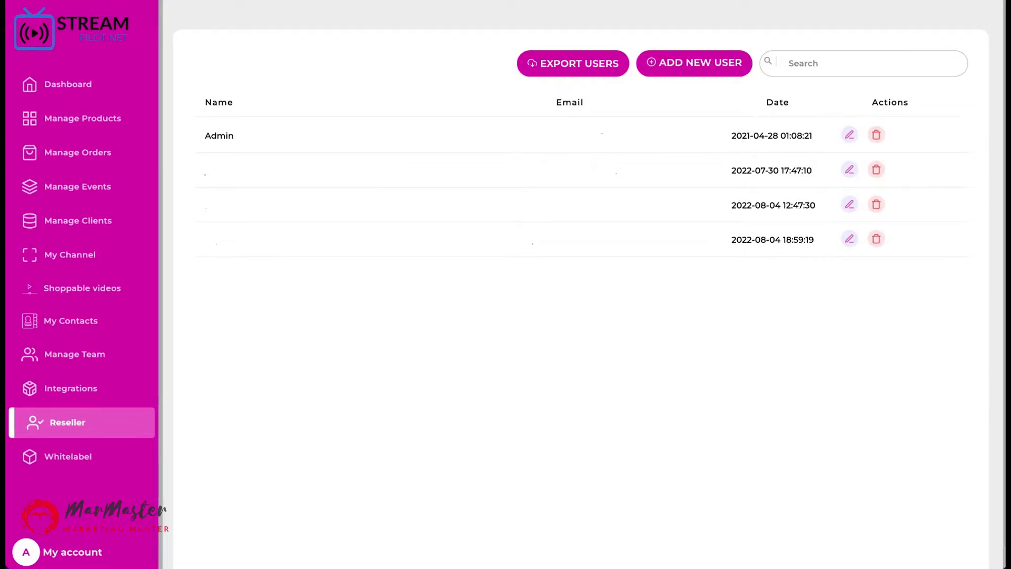
left_click(67, 456)
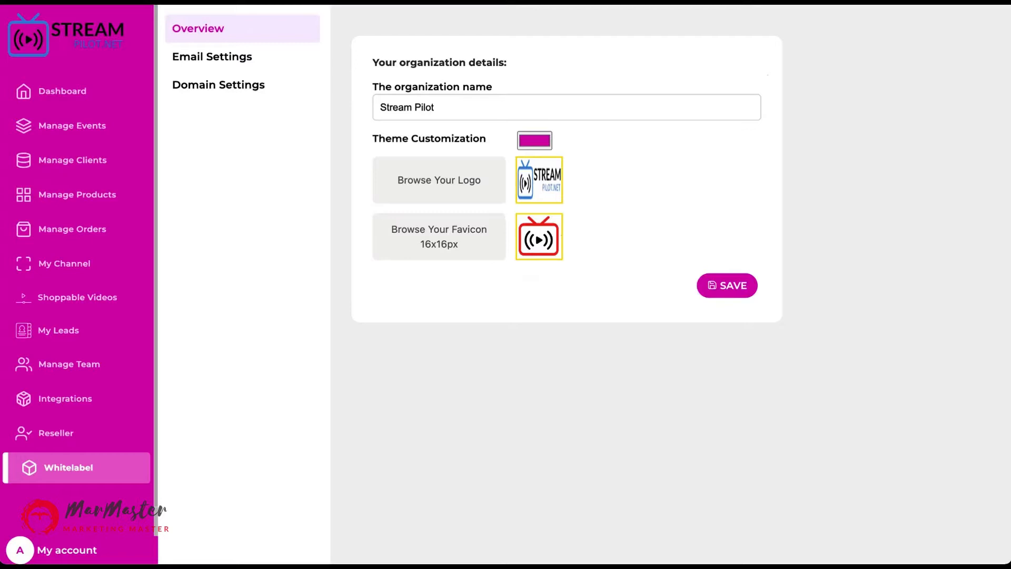
- View the whitelabel SMTP email settings, then the domain settings with app.streampilot.com
left_click(212, 56)
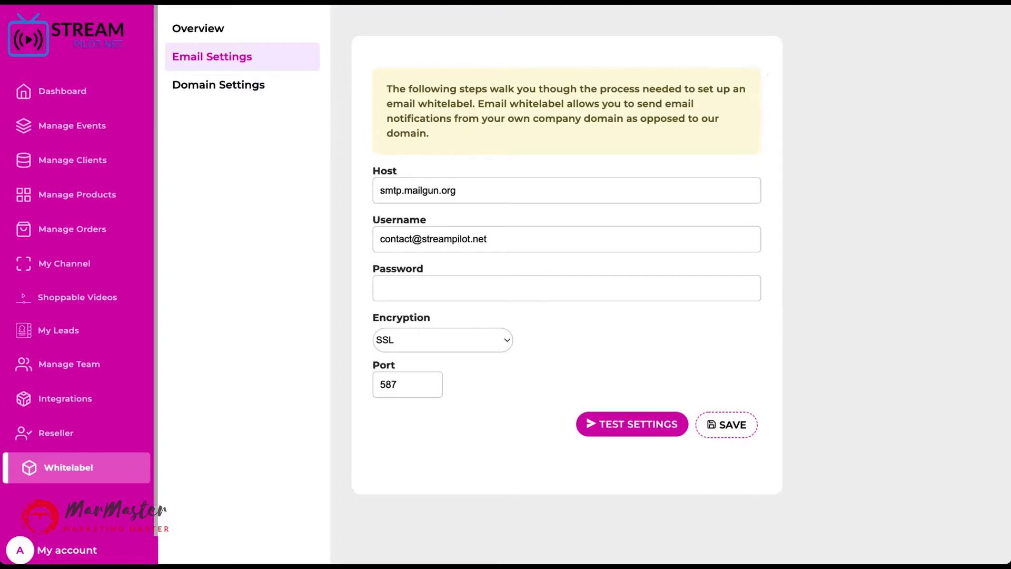
left_click(218, 84)
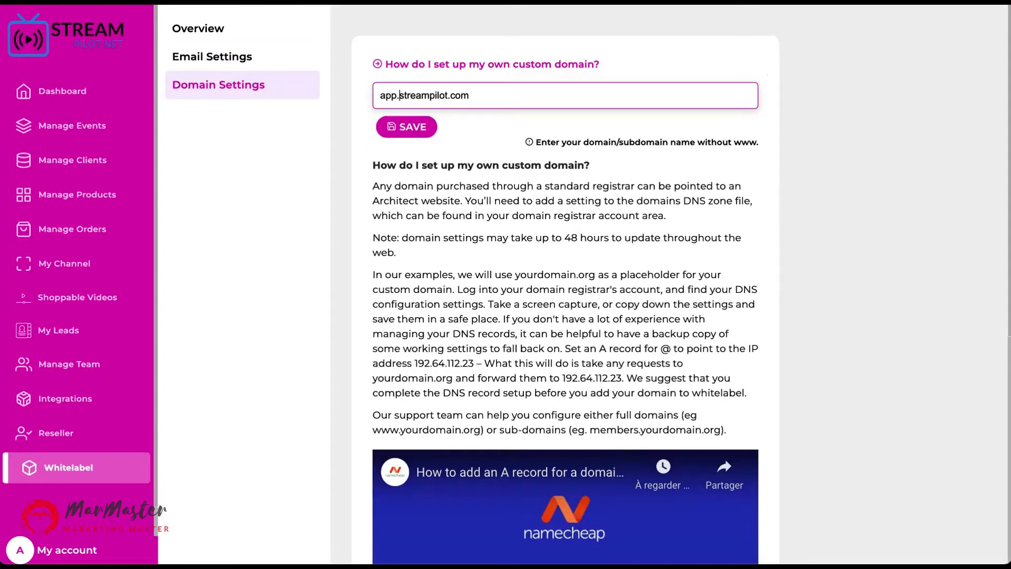